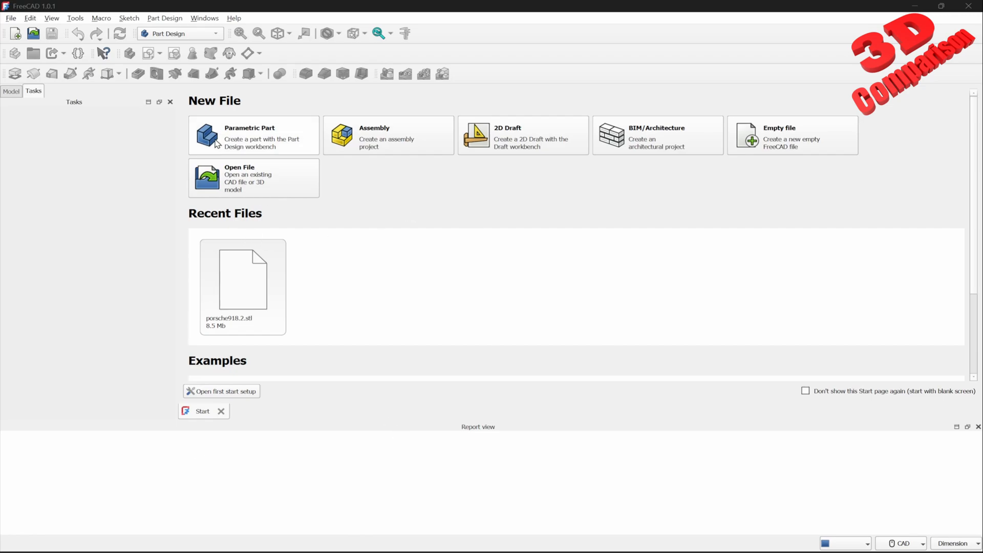
mouse_move(348, 170)
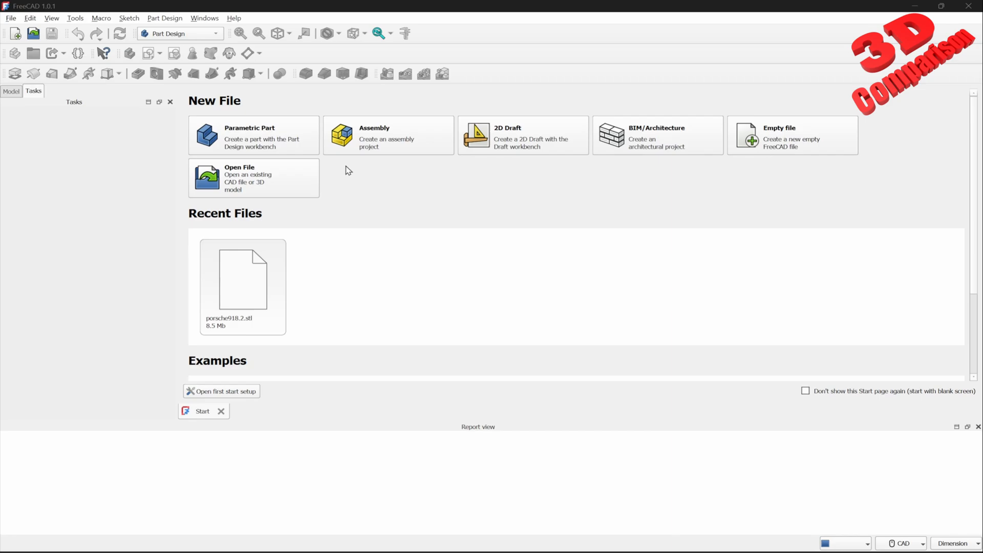
mouse_move(368, 188)
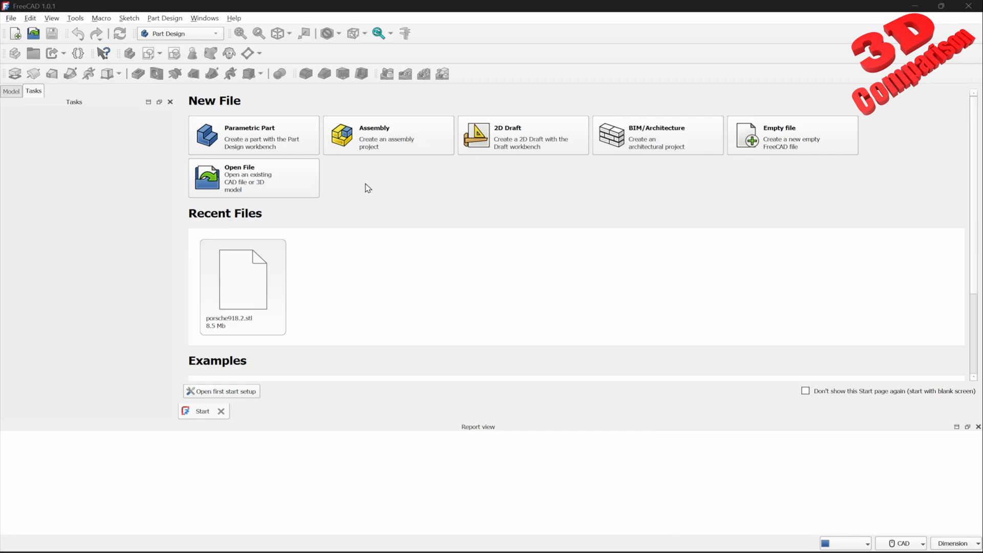
mouse_move(364, 227)
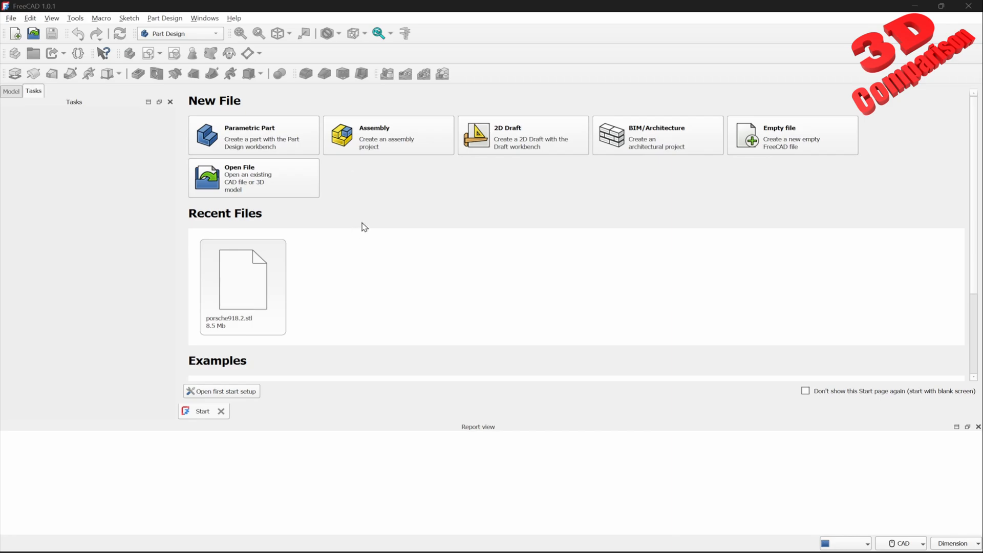
mouse_move(404, 232)
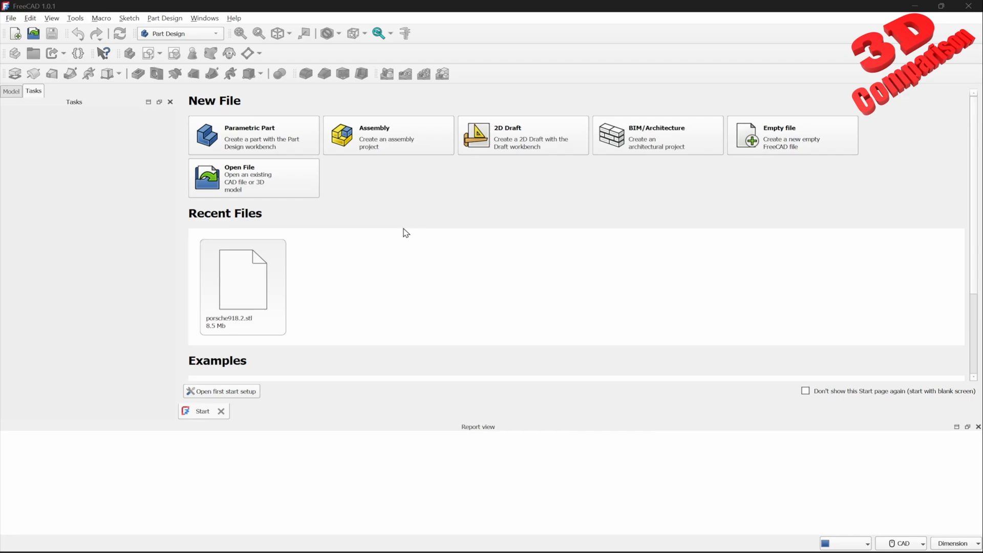
mouse_move(422, 276)
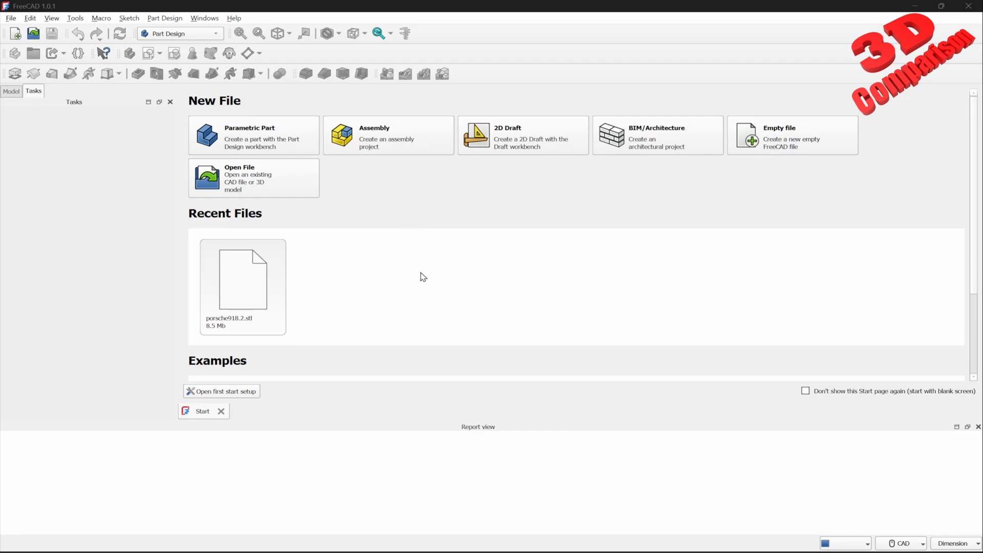
mouse_move(455, 93)
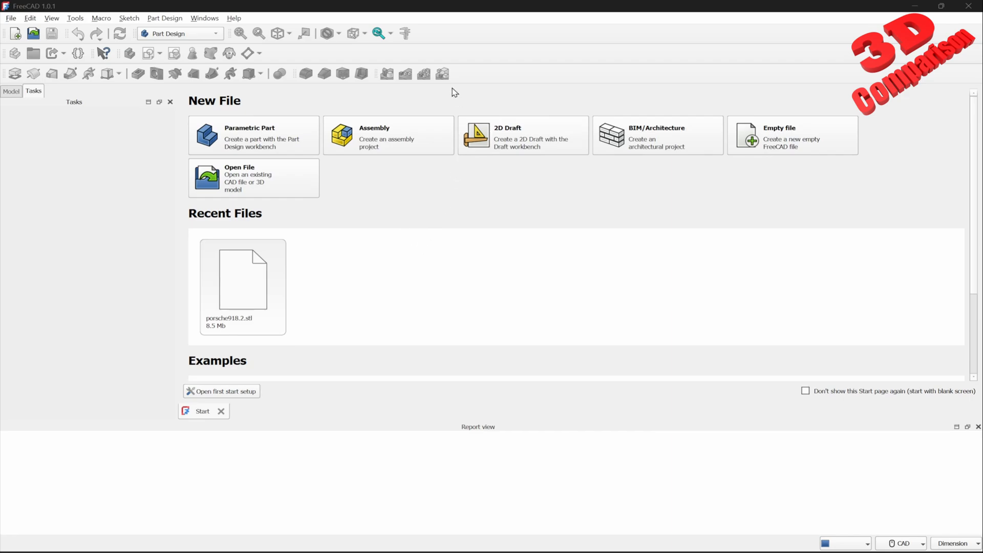
- Run the first-start setup, keeping Standard unit system and CAD navigation style
click(221, 390)
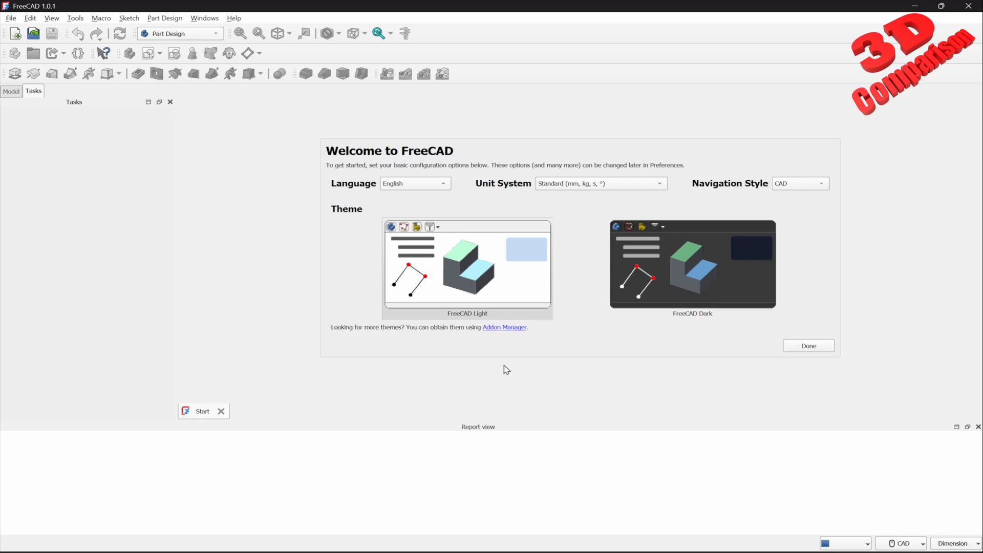
mouse_move(453, 162)
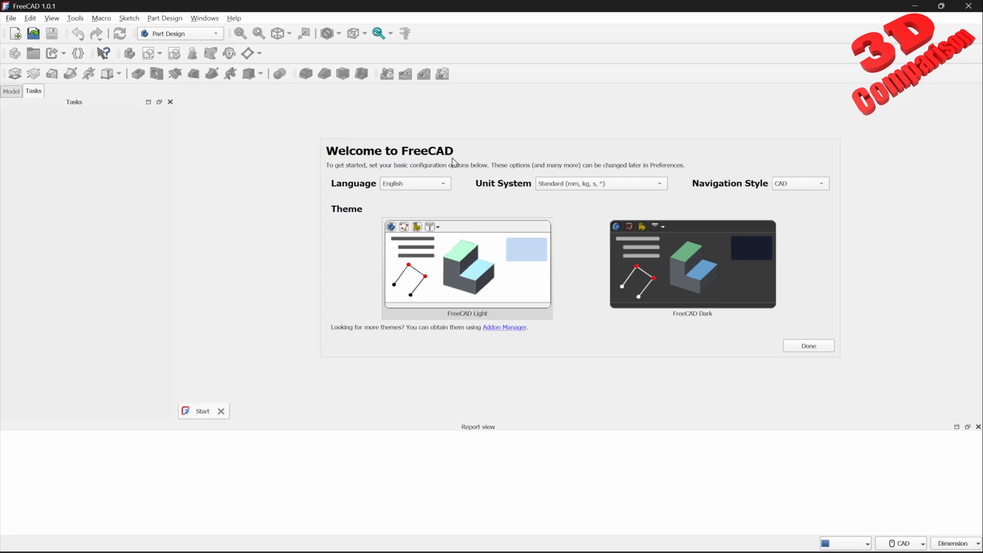
mouse_move(414, 192)
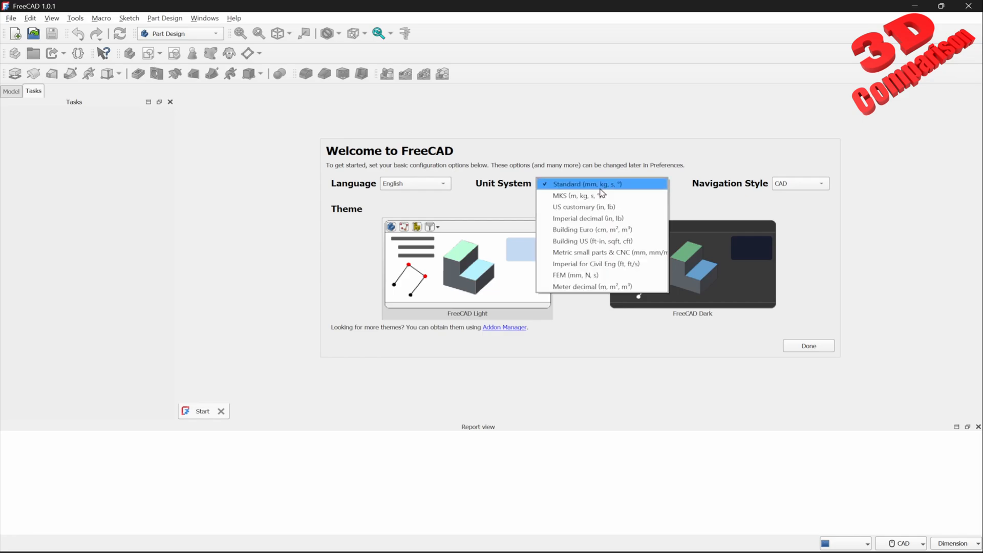
click(819, 184)
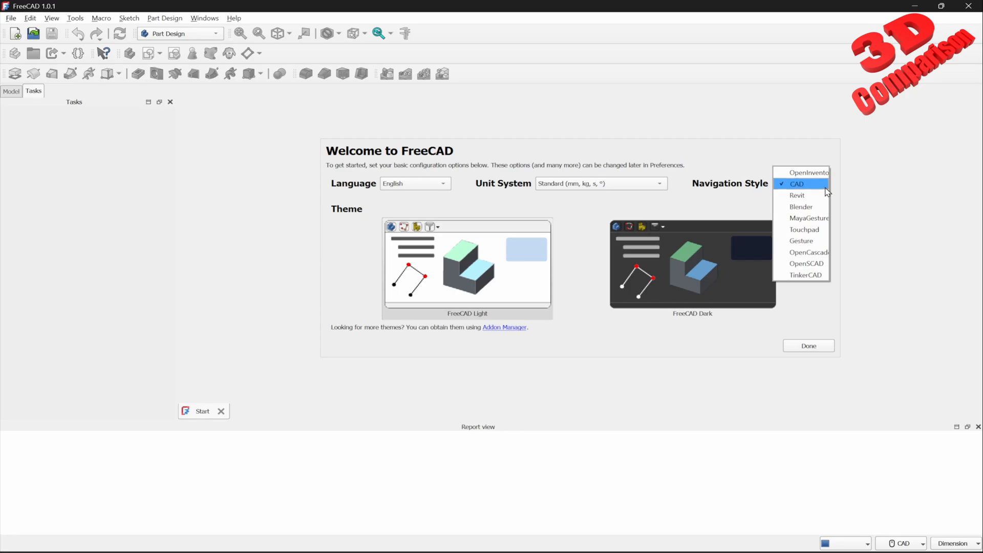
mouse_move(823, 190)
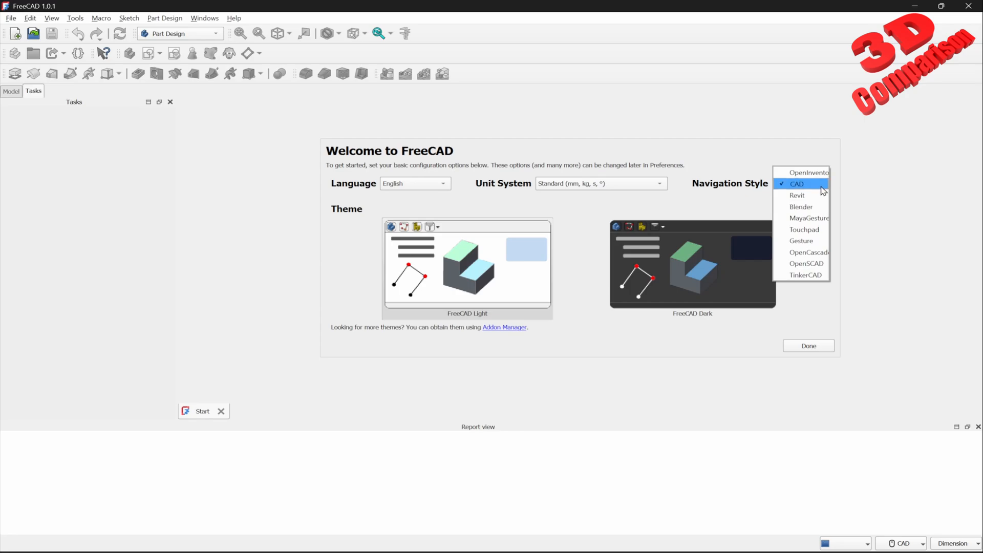
click(797, 184)
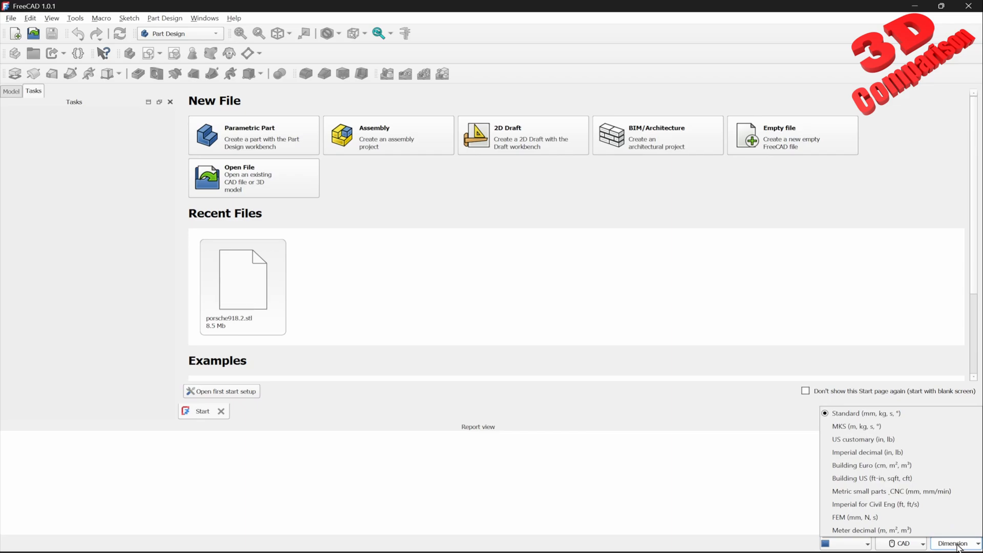
click(899, 543)
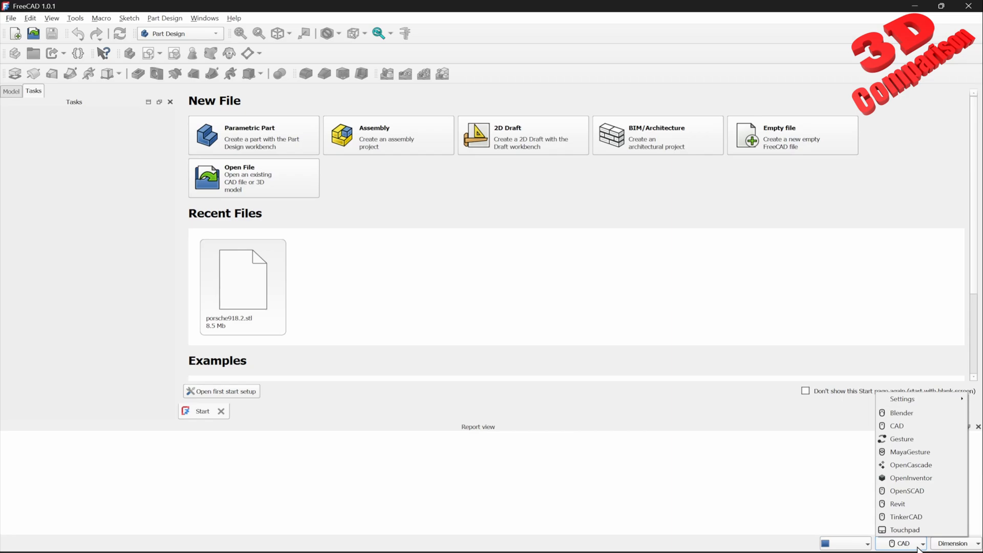
mouse_move(901, 412)
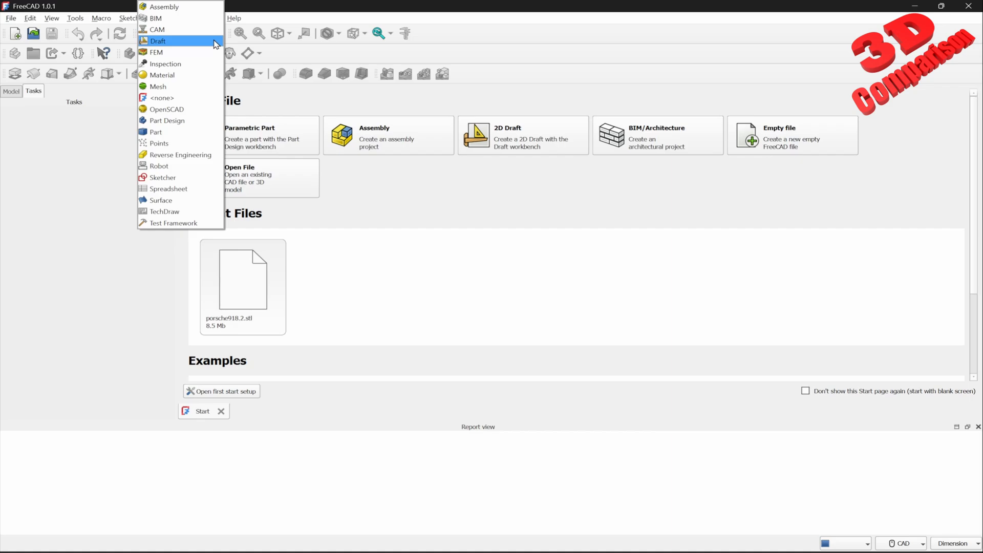
mouse_move(157, 52)
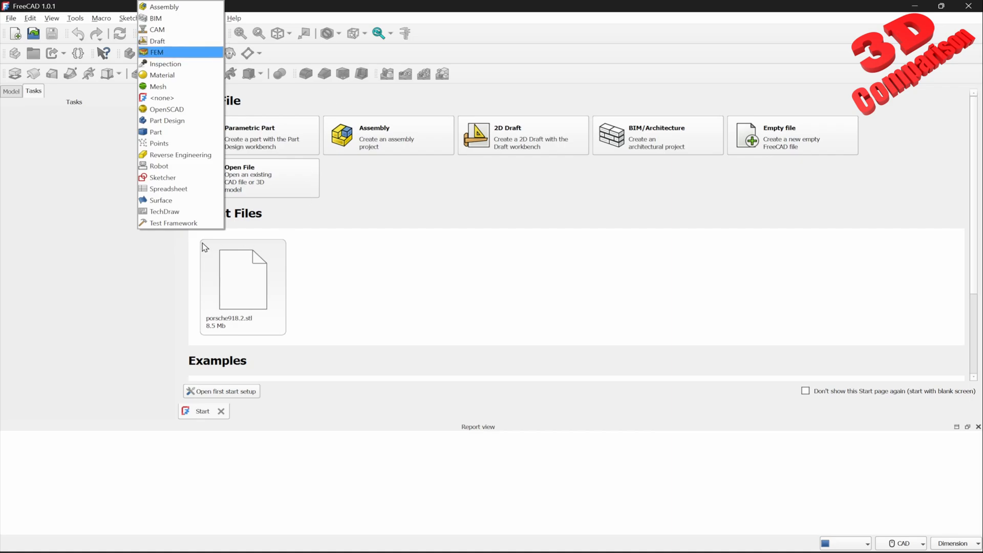
mouse_move(187, 109)
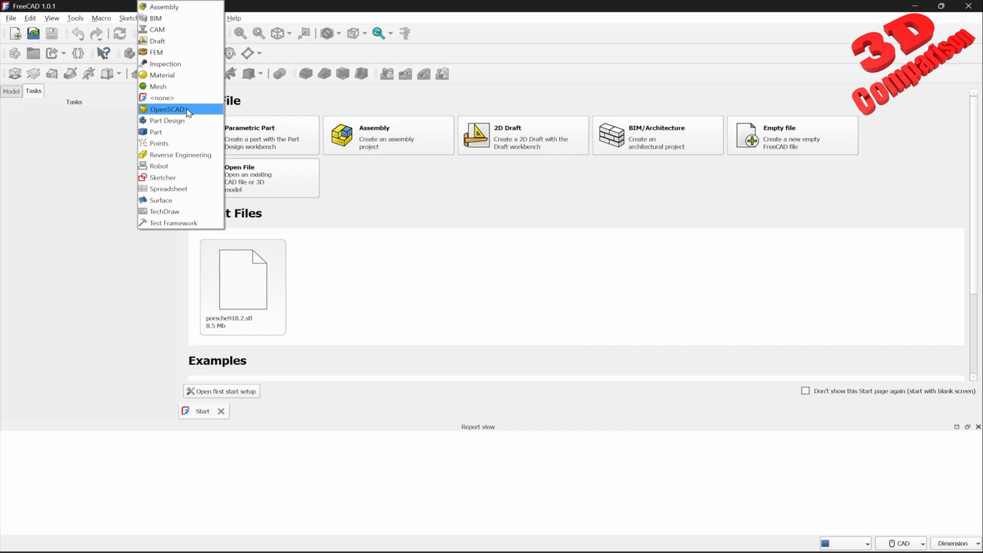
mouse_move(167, 120)
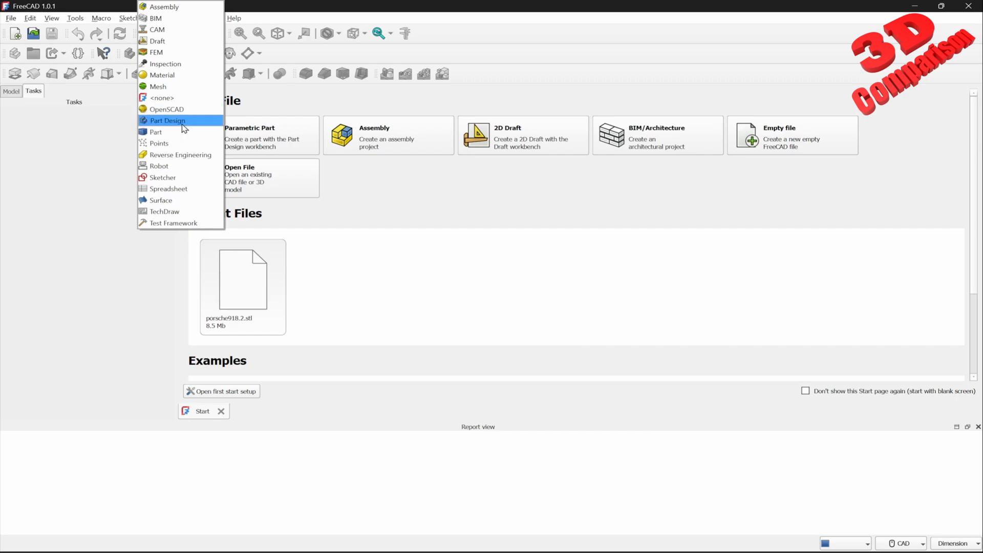
mouse_move(181, 154)
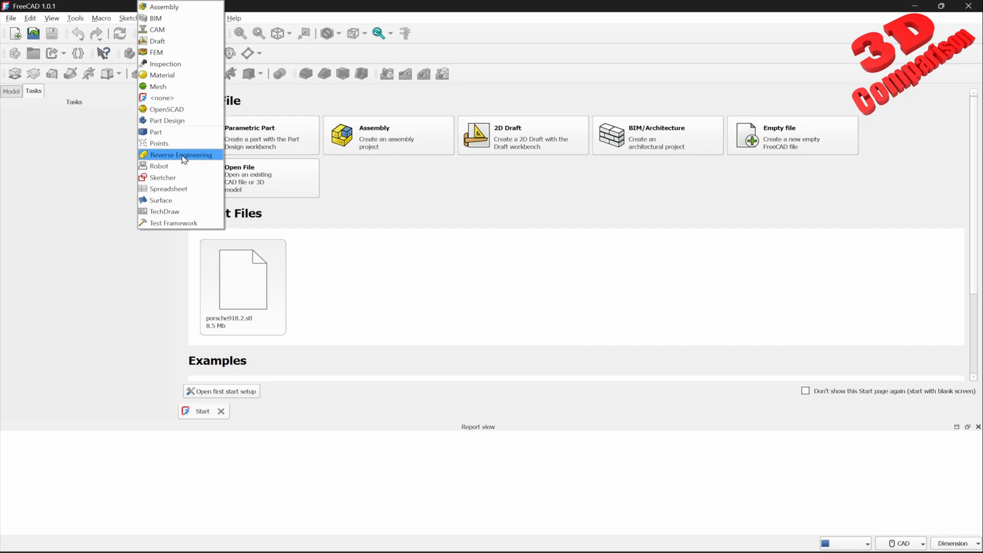
mouse_move(177, 120)
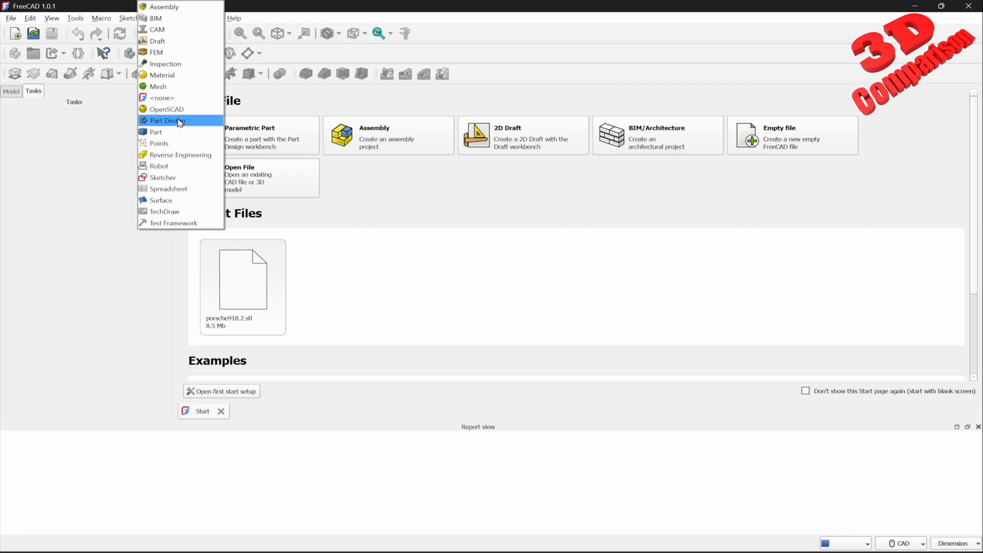
click(167, 121)
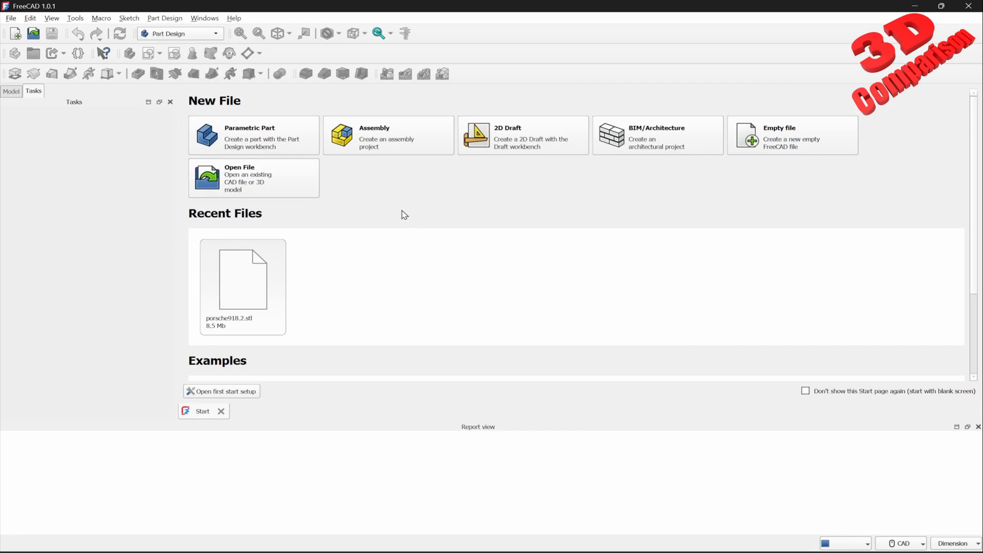
- Create a new Parametric Part document from the Start page
click(254, 135)
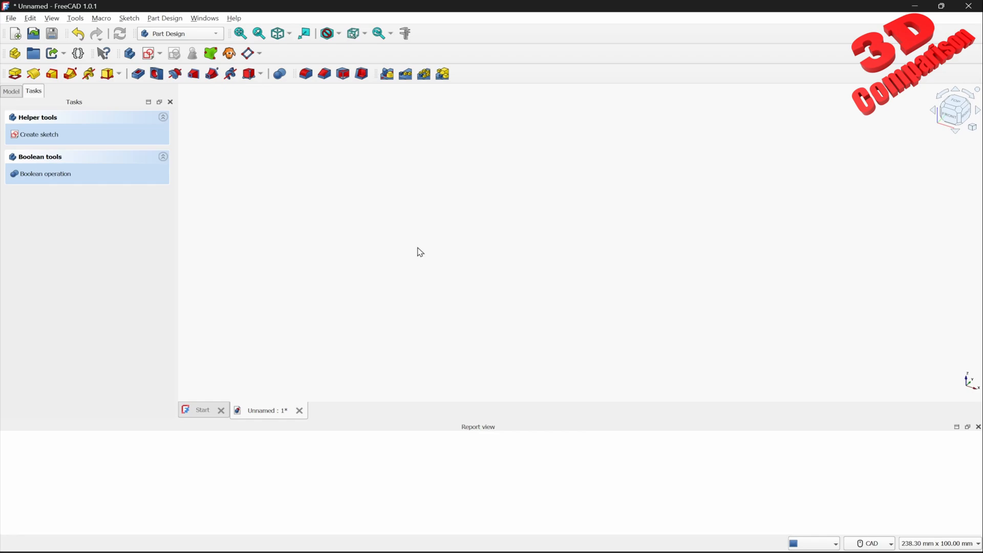
mouse_move(230, 169)
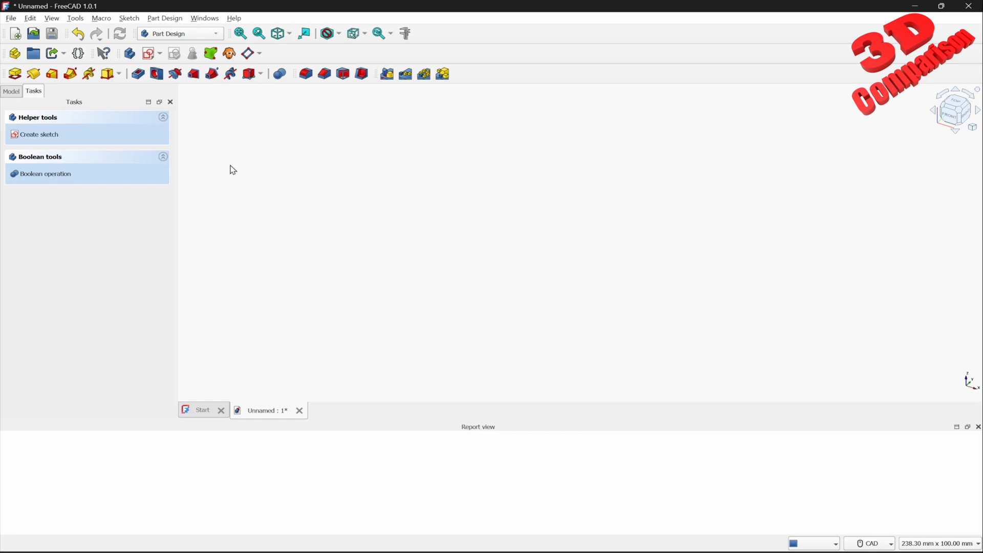
mouse_move(14, 73)
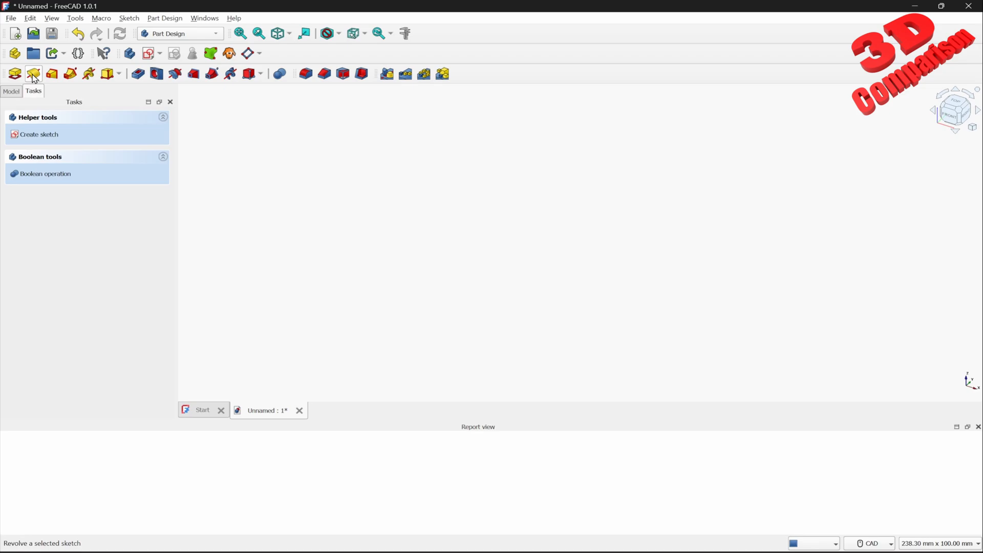
mouse_move(33, 73)
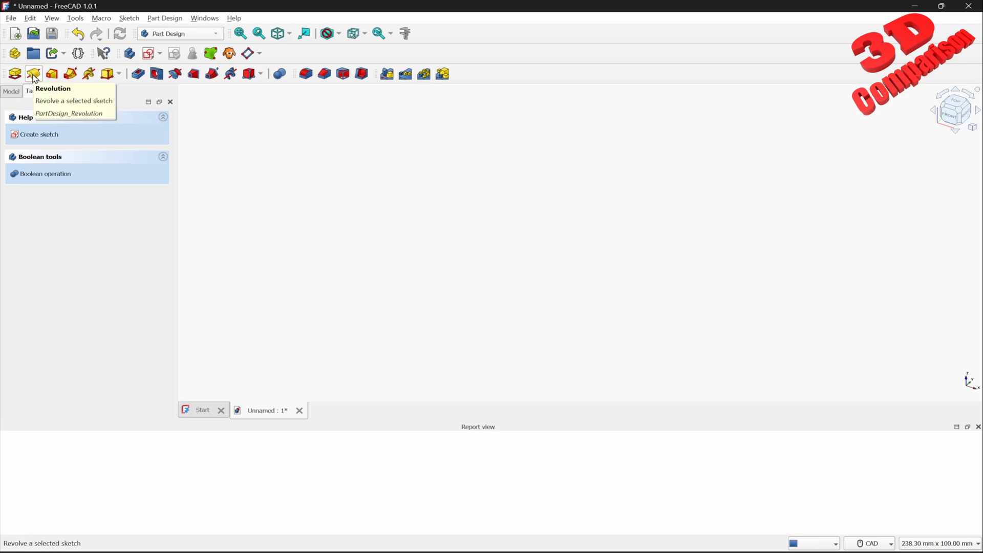
mouse_move(52, 73)
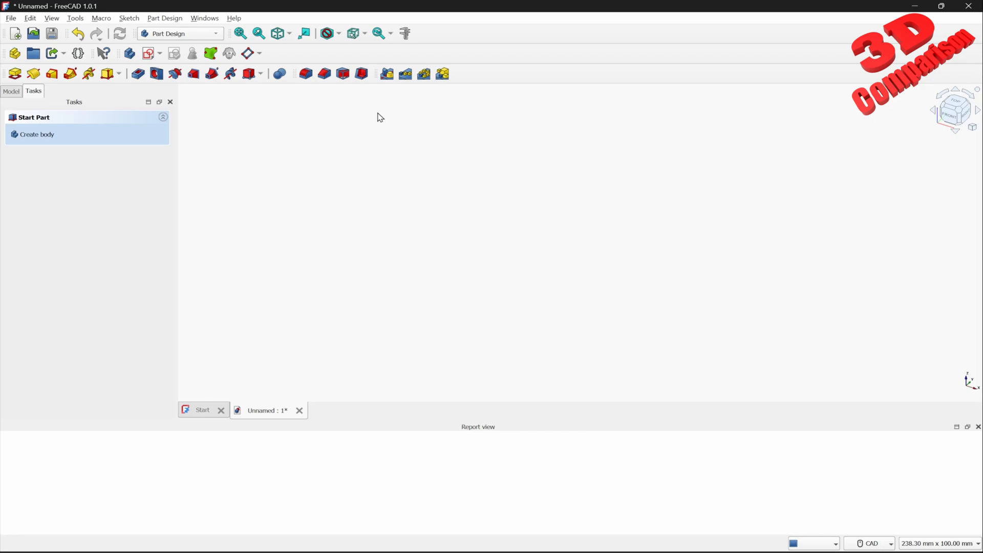
mouse_move(36, 98)
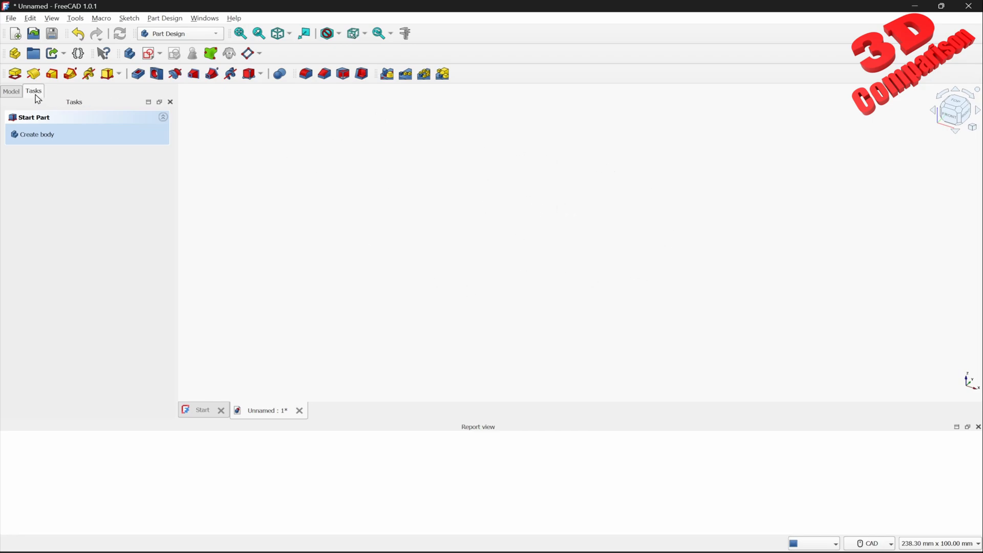
- Create a Body and display its Origin planes and axes
click(36, 134)
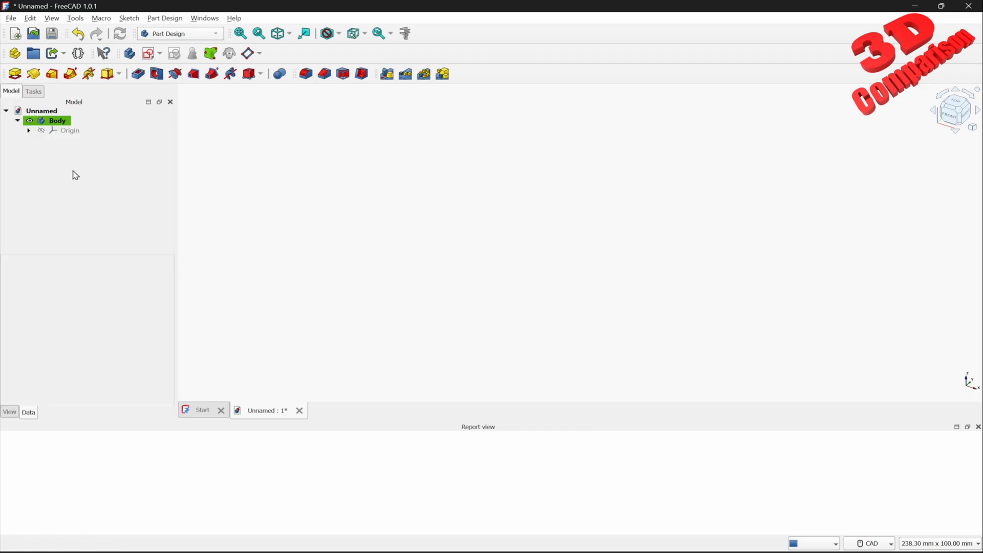
click(69, 130)
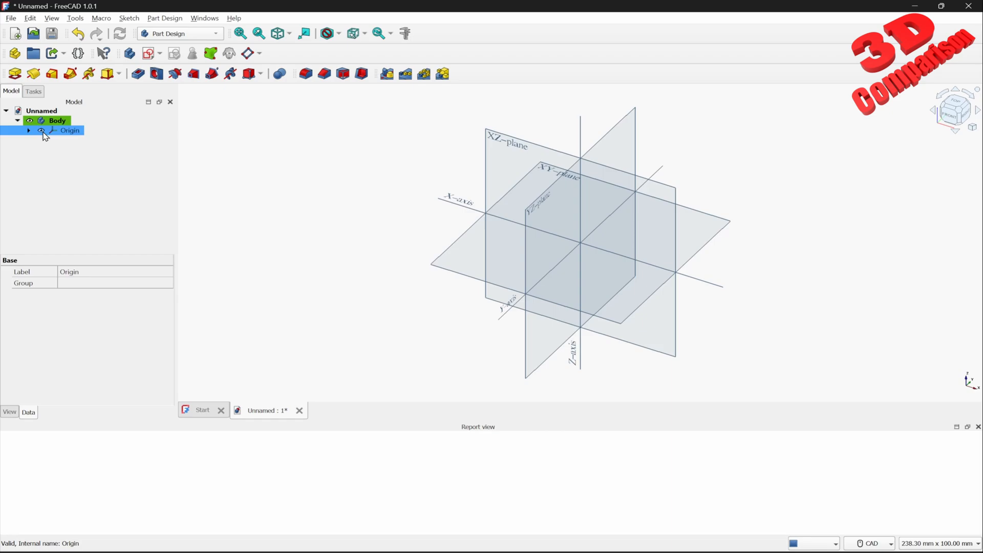
mouse_move(319, 256)
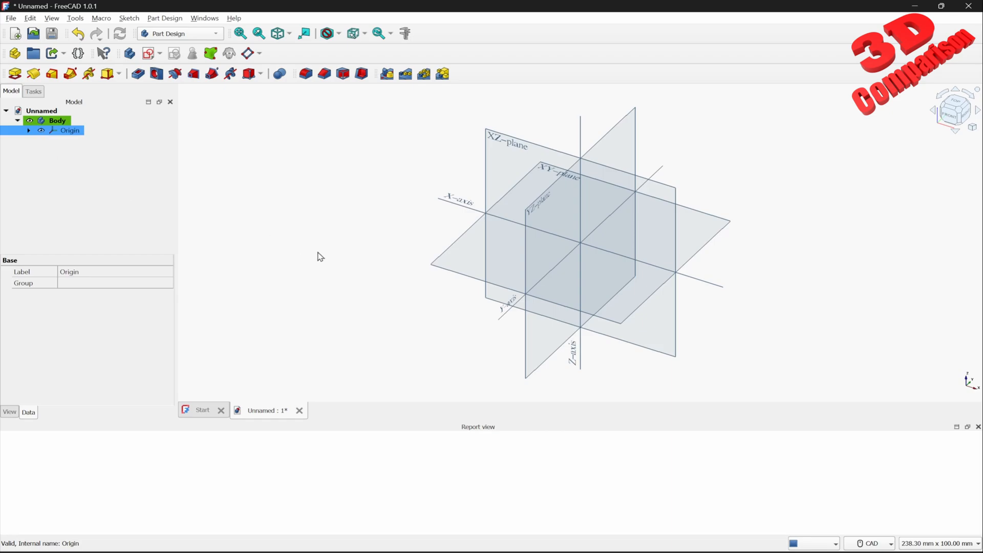
mouse_move(534, 149)
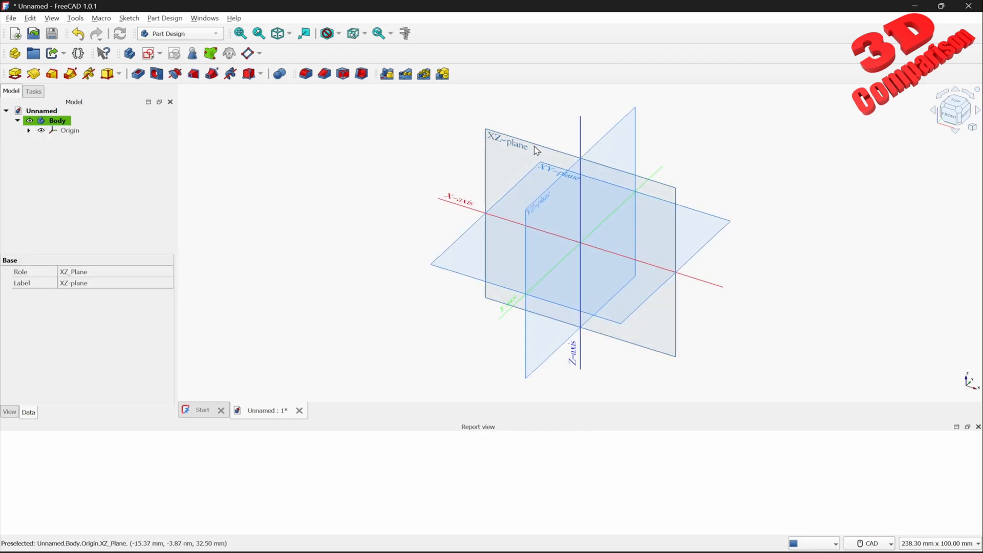
right_click(534, 151)
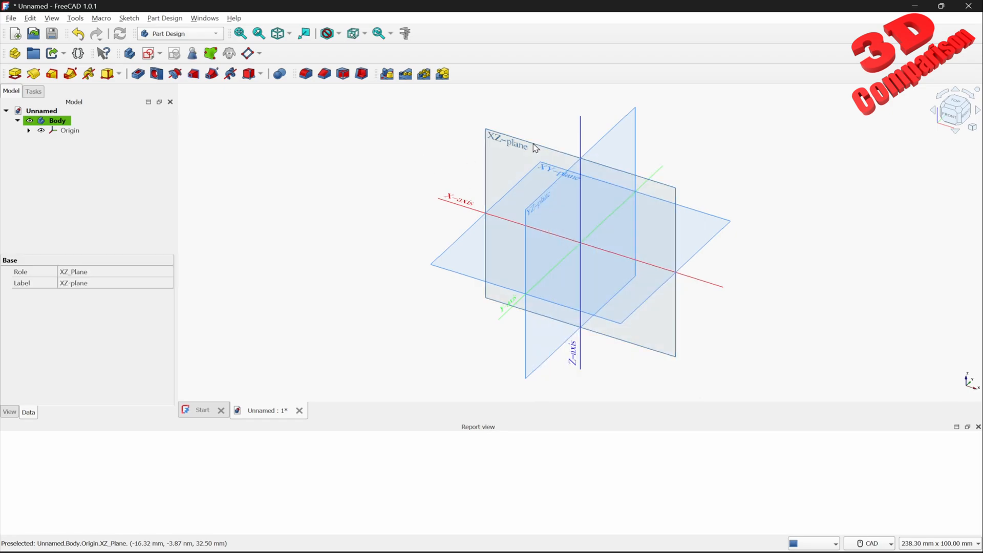
mouse_move(457, 245)
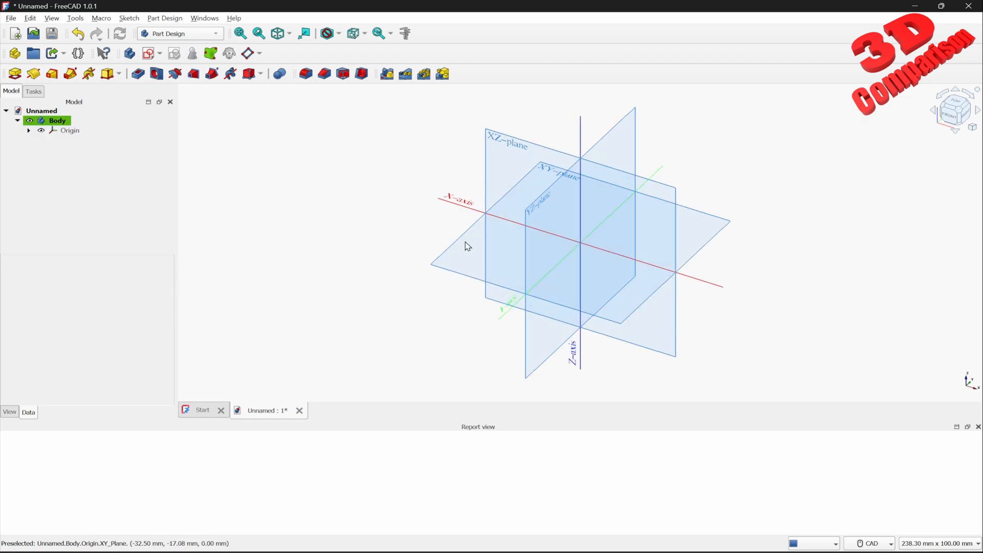
right_click(478, 256)
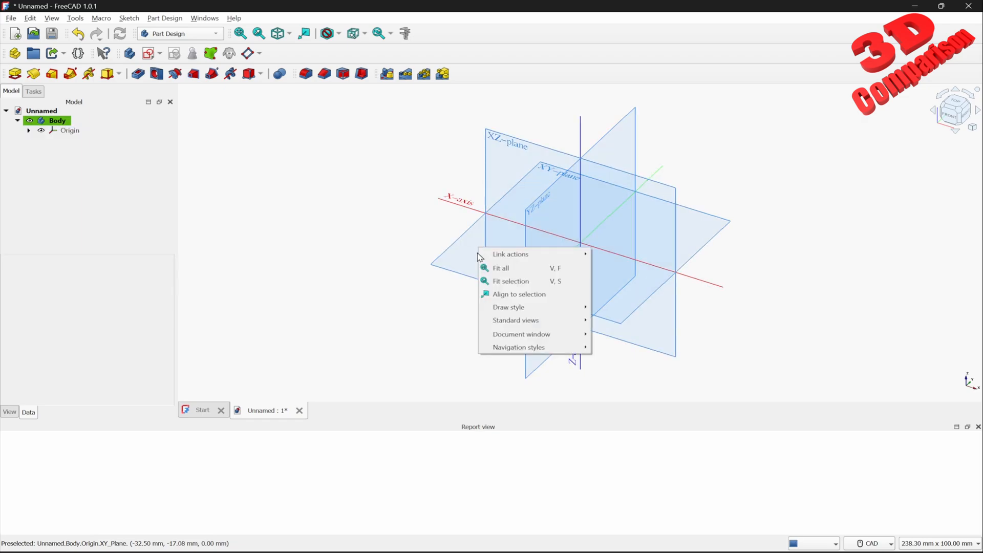
mouse_move(516, 321)
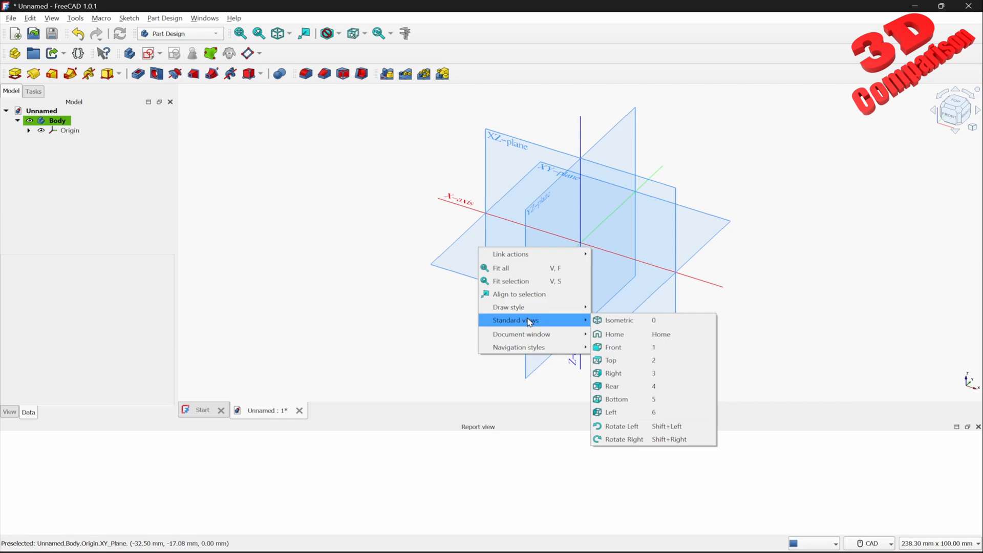
mouse_move(520, 333)
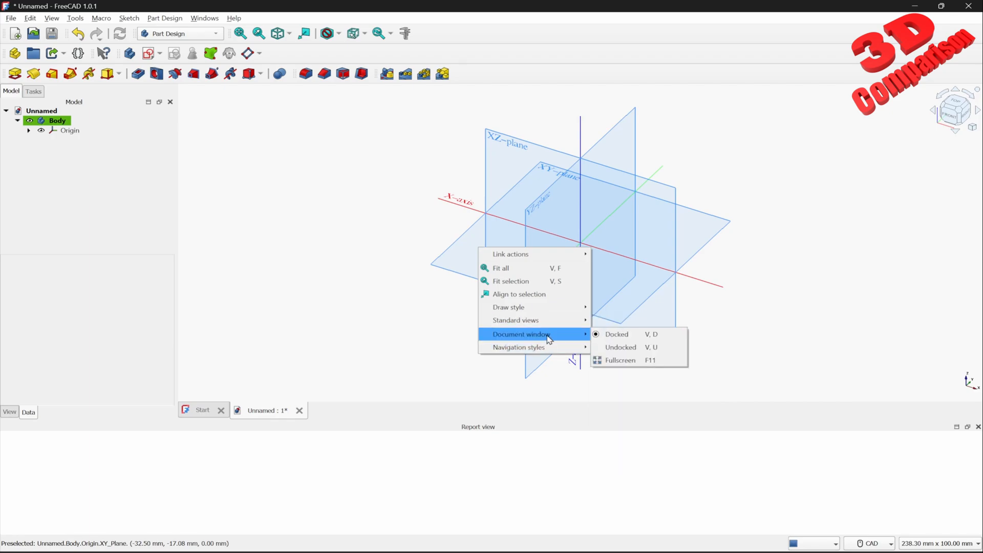
click(453, 275)
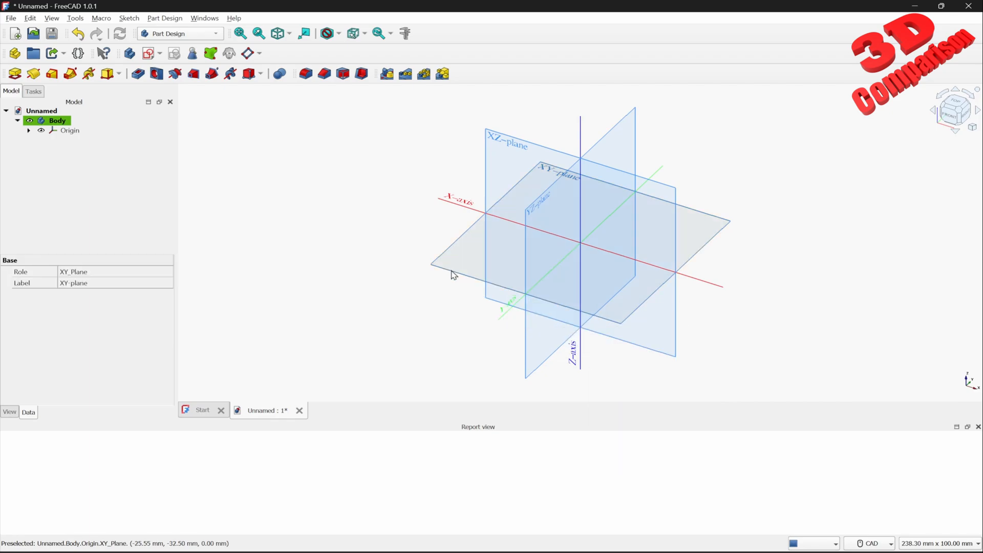
right_click(449, 270)
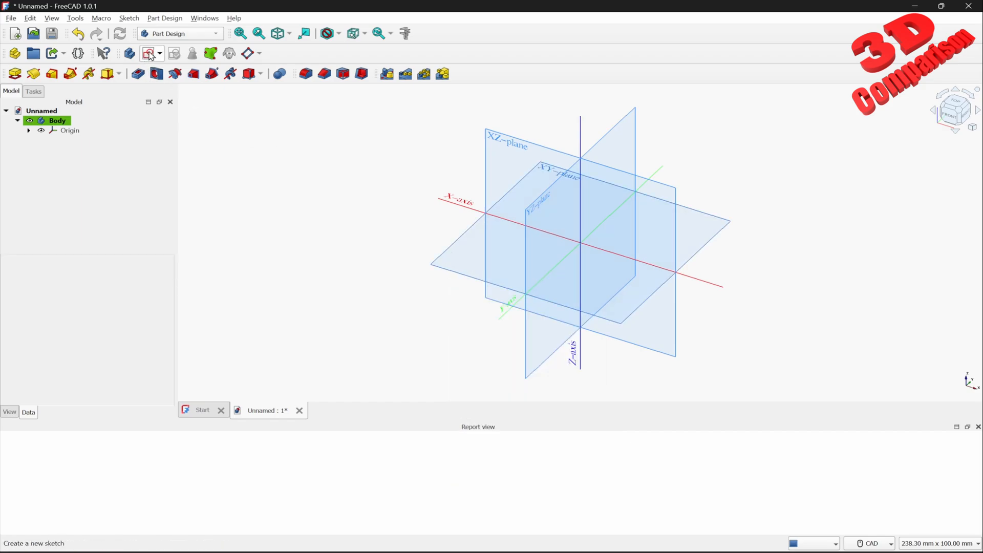
mouse_move(148, 53)
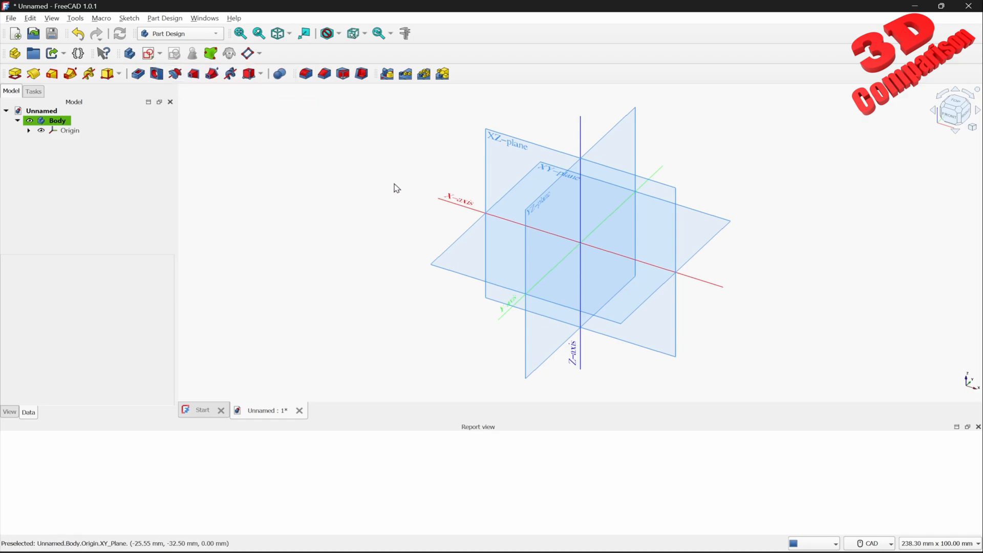
mouse_move(216, 37)
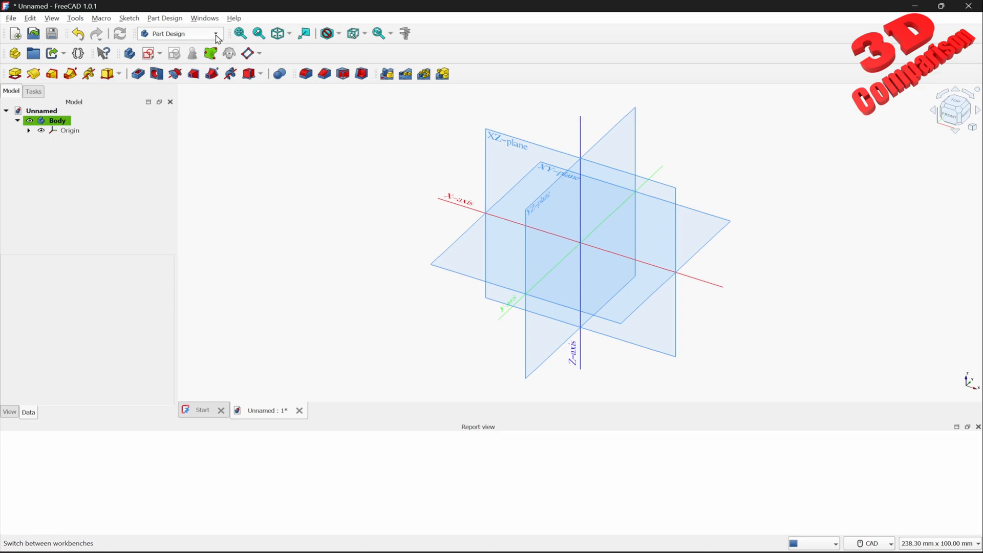
- Choose Sketcher from the workbench dropdown
click(216, 33)
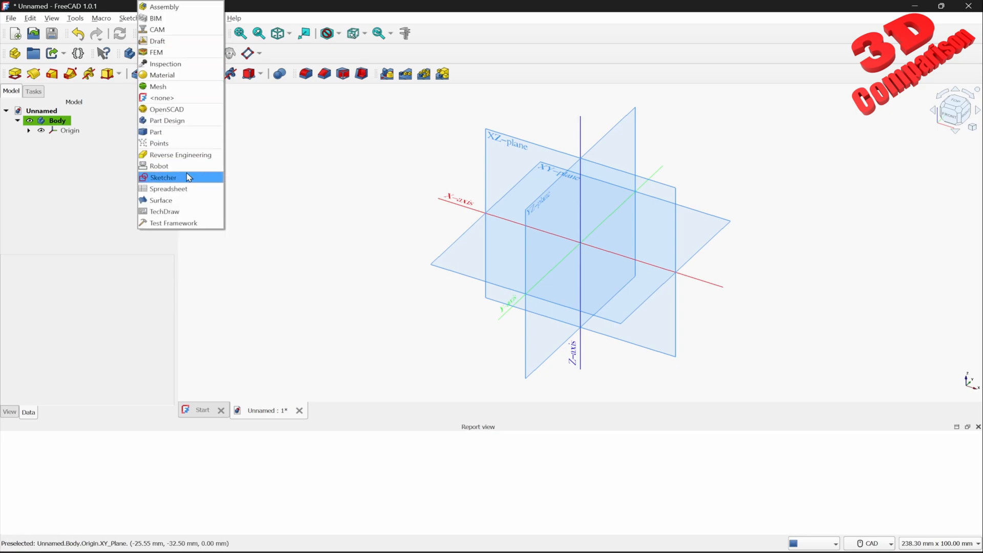
mouse_move(187, 187)
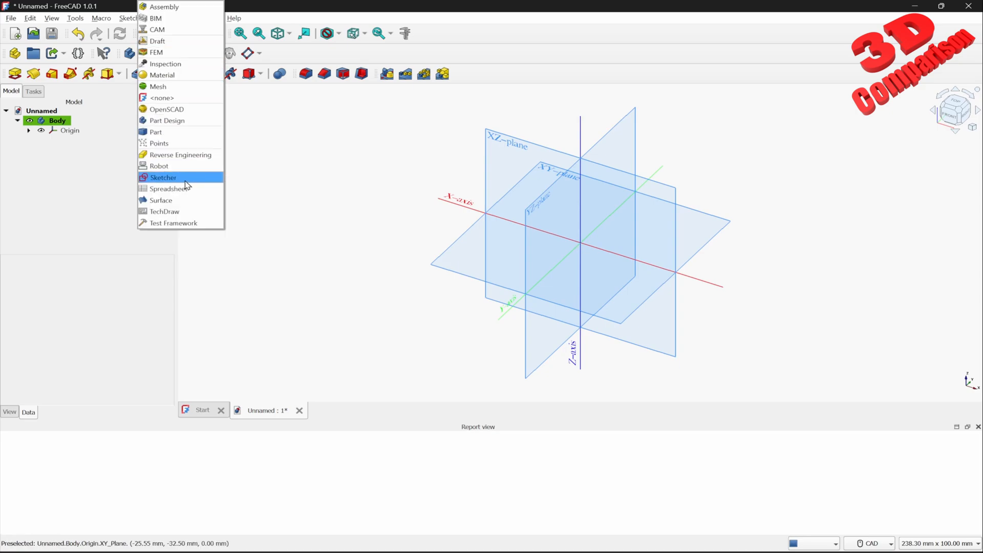
click(162, 178)
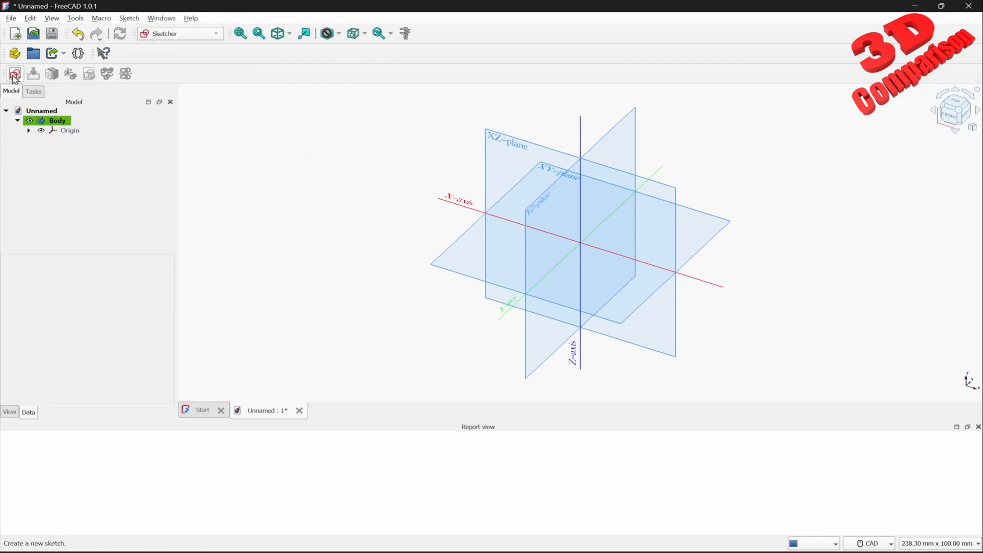
- Sketch a rectangle centred on the origin on the XY-Plane and close the sketch
click(15, 74)
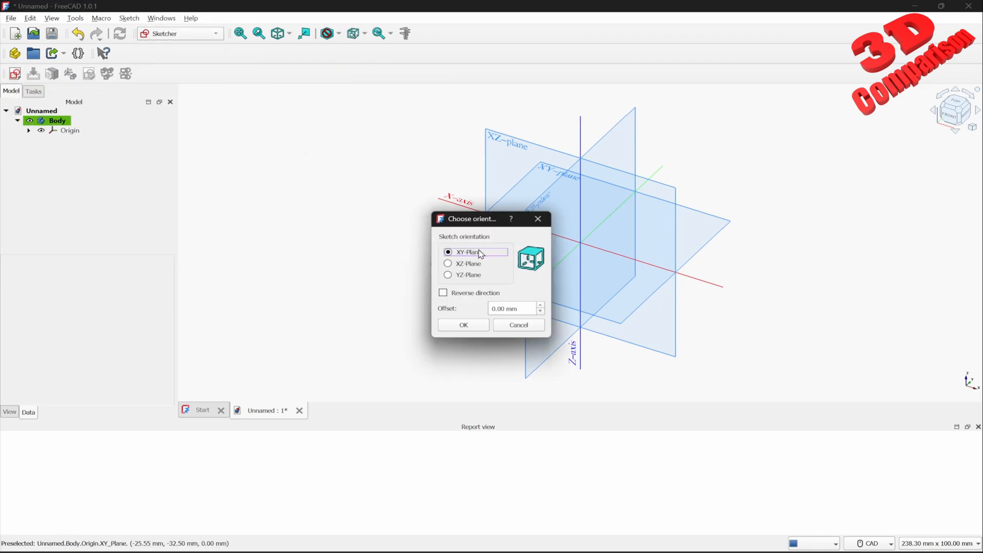
click(463, 324)
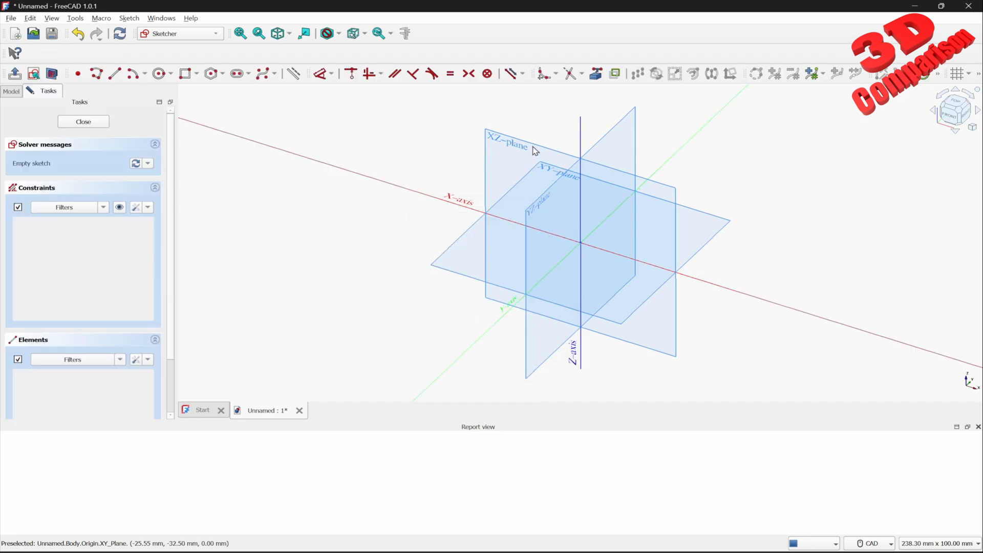
click(185, 74)
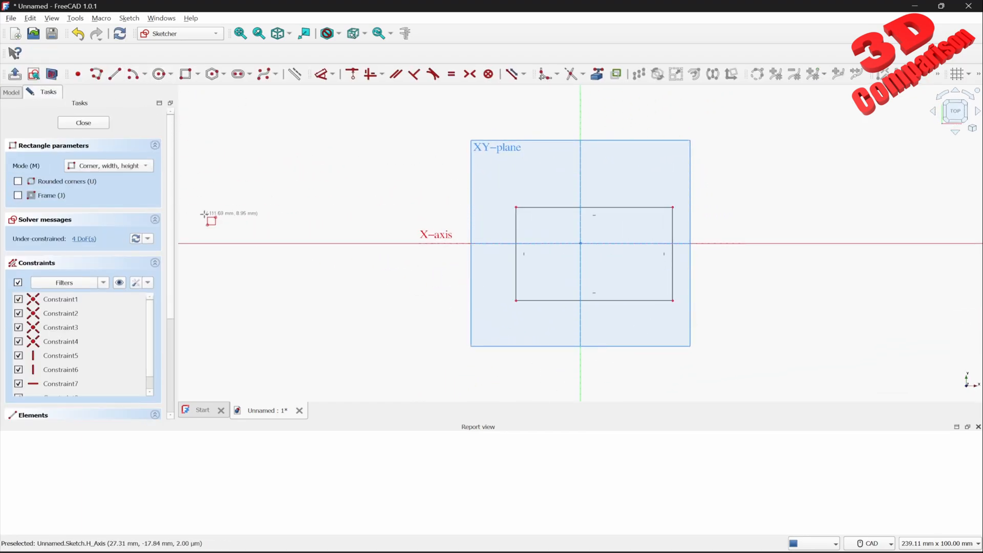
mouse_move(15, 74)
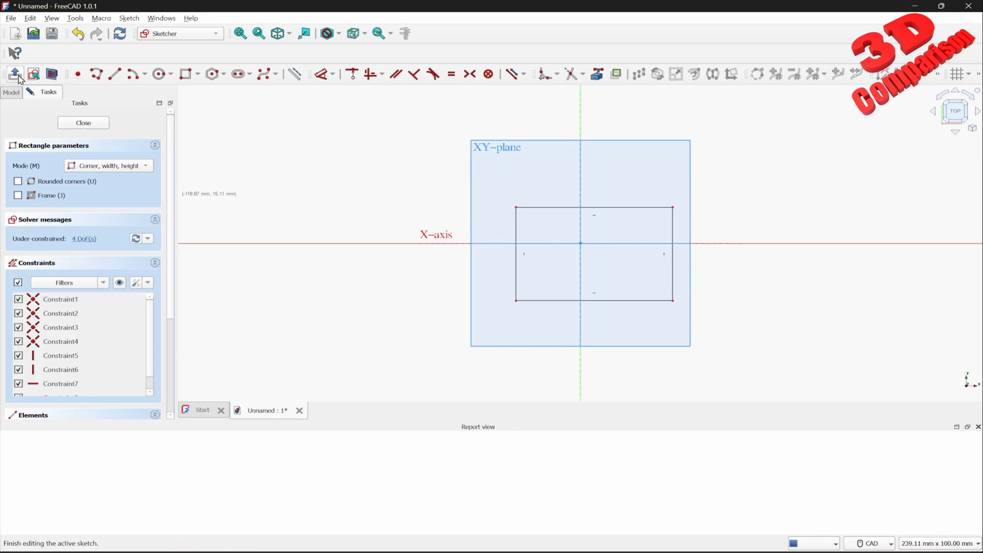
click(82, 123)
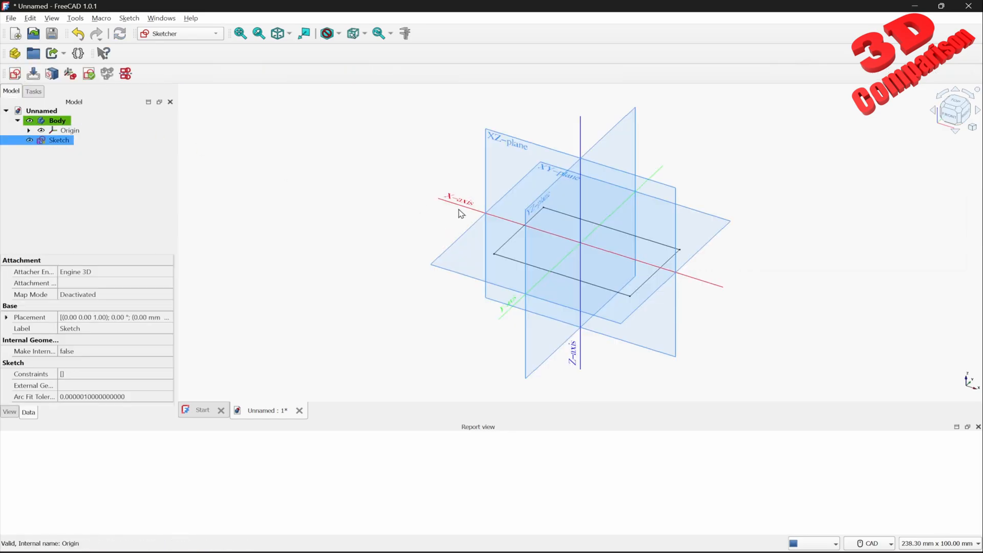
- Return to Part Design and dismiss the 'Cannot use selected object' error
click(179, 33)
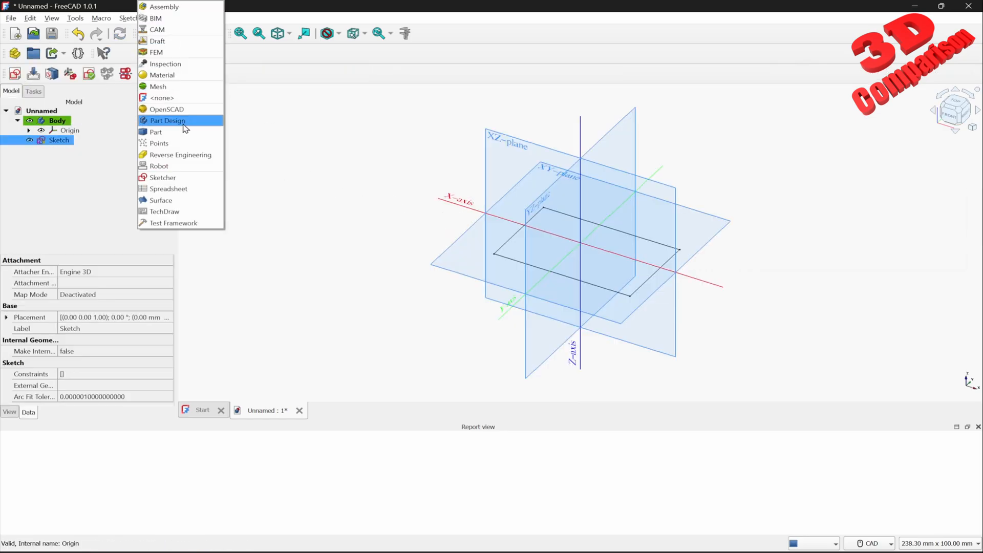
click(167, 120)
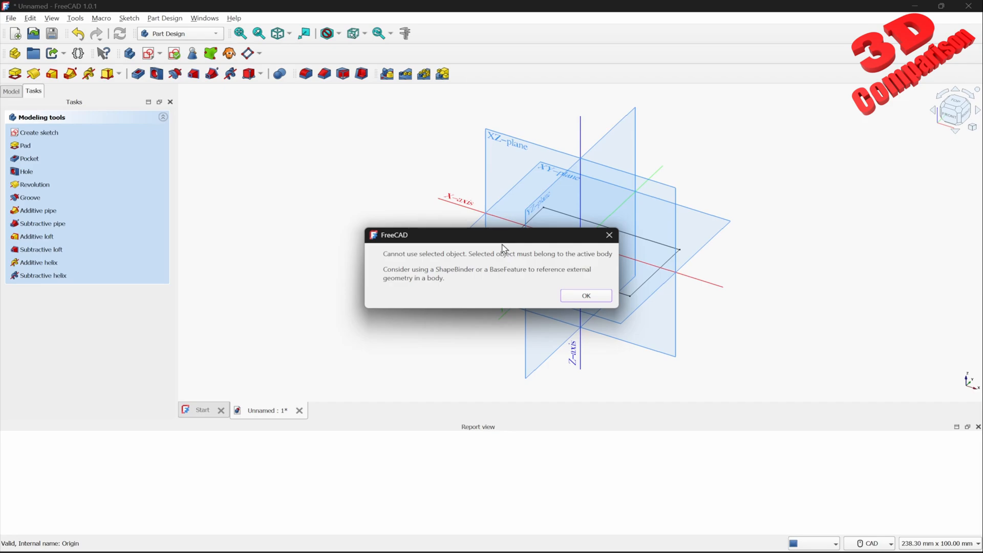
mouse_move(550, 265)
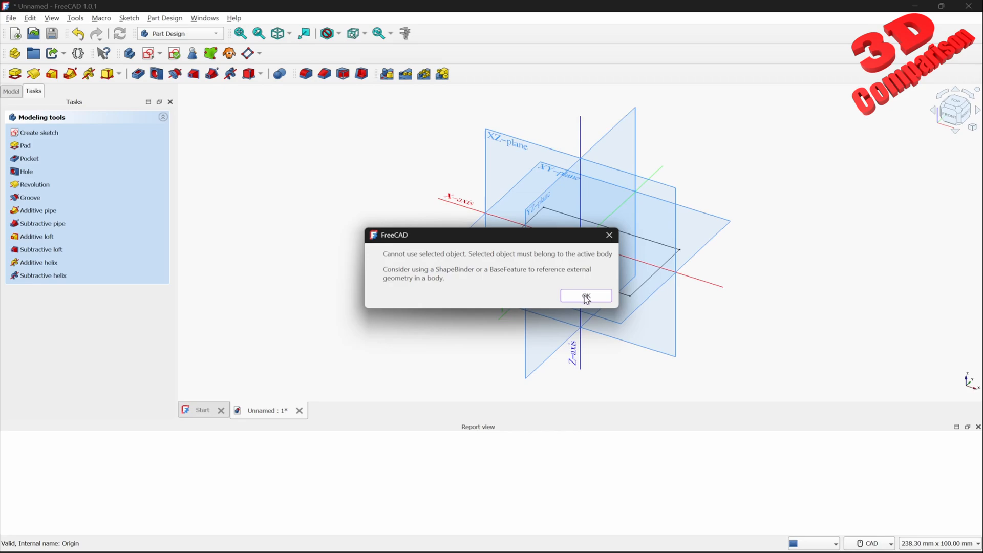
click(585, 295)
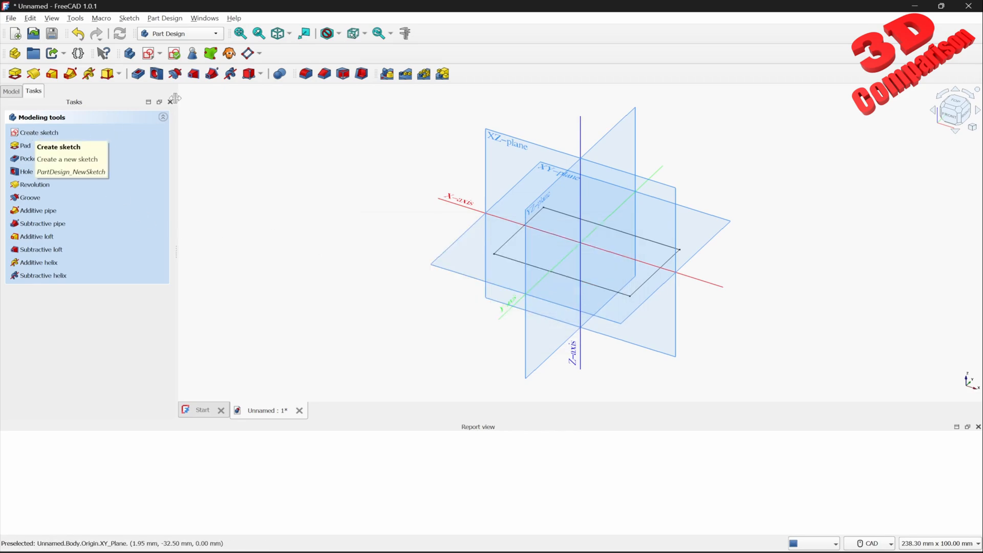
- In Part Design, create Sketch001 on the XY-plane with a rectangle
click(180, 33)
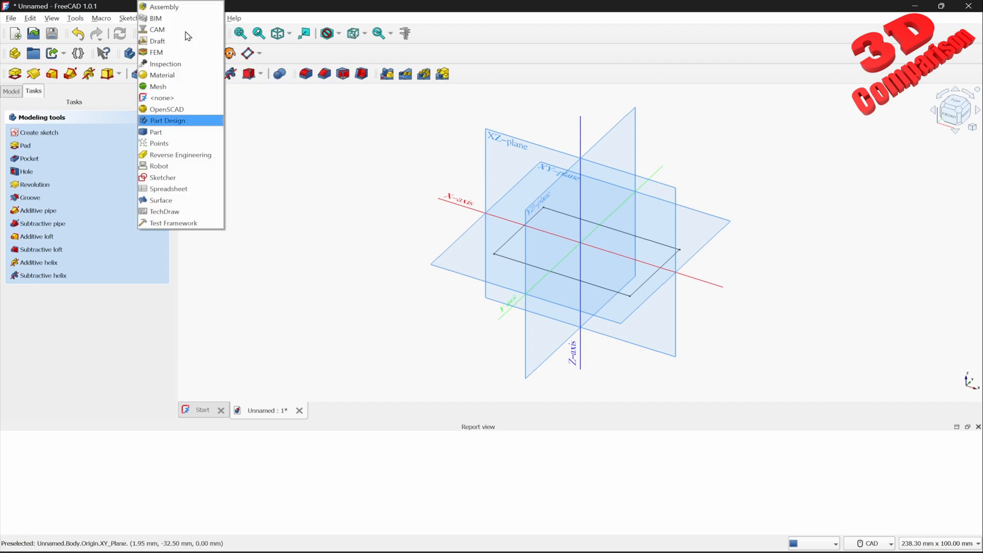
click(168, 120)
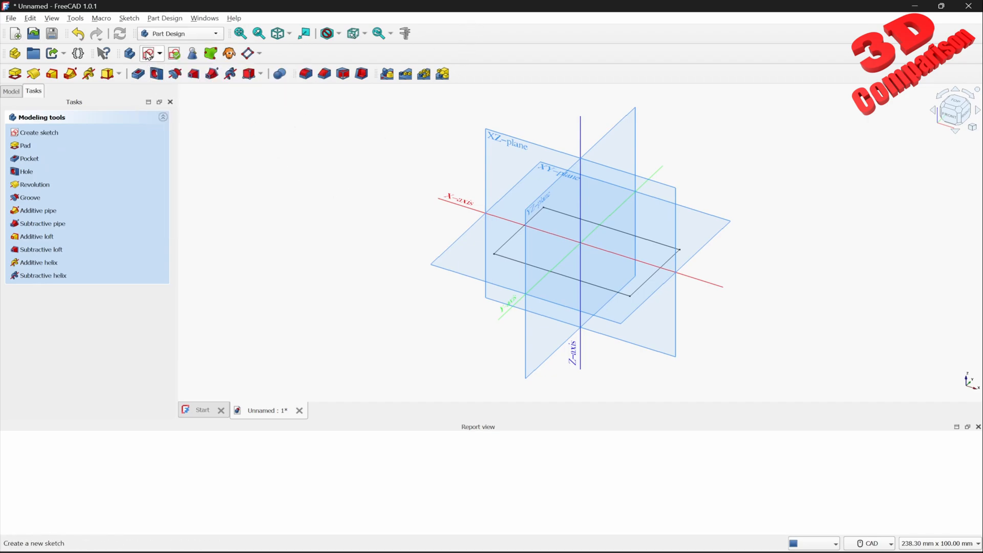
click(39, 132)
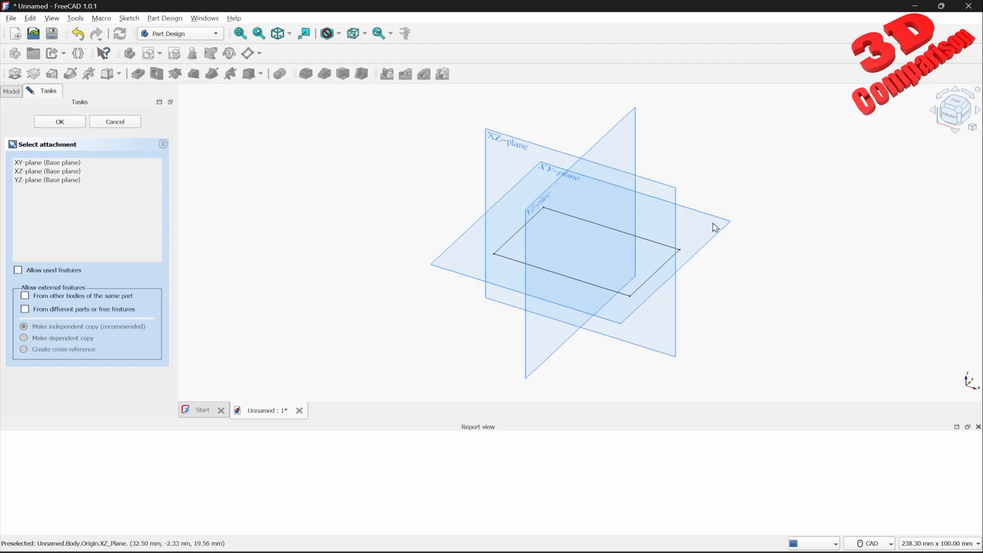
click(58, 121)
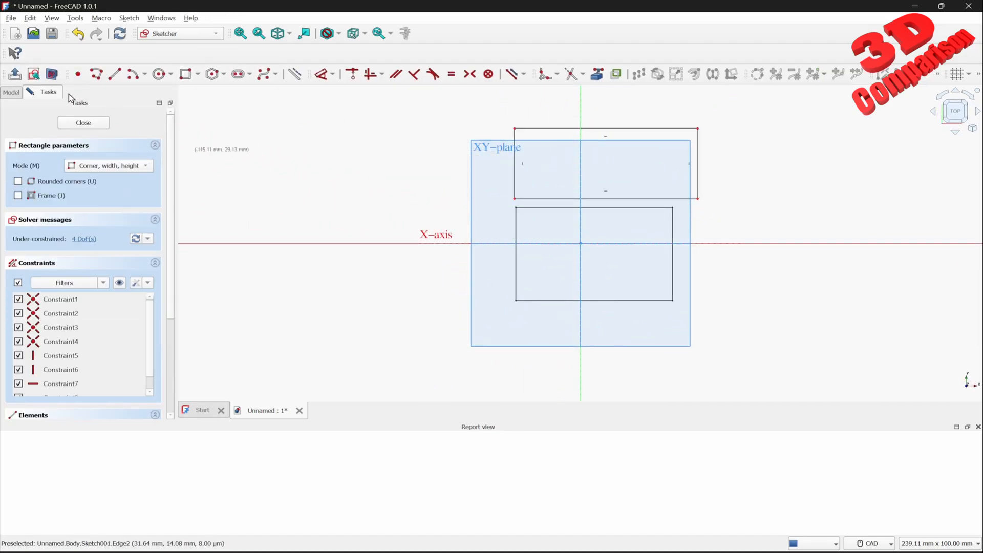
click(83, 123)
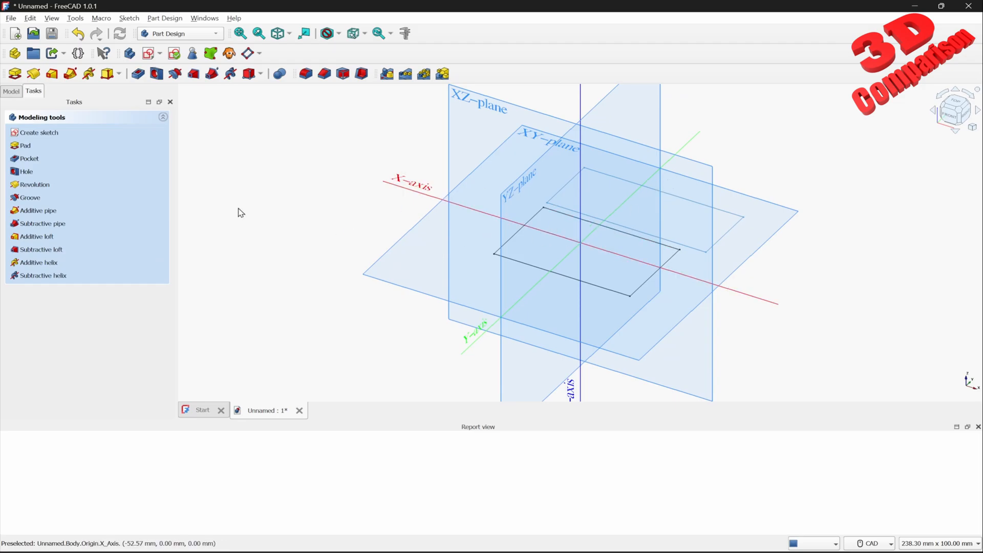
- Show the Model tree and select Sketch001 inside the Body
click(11, 91)
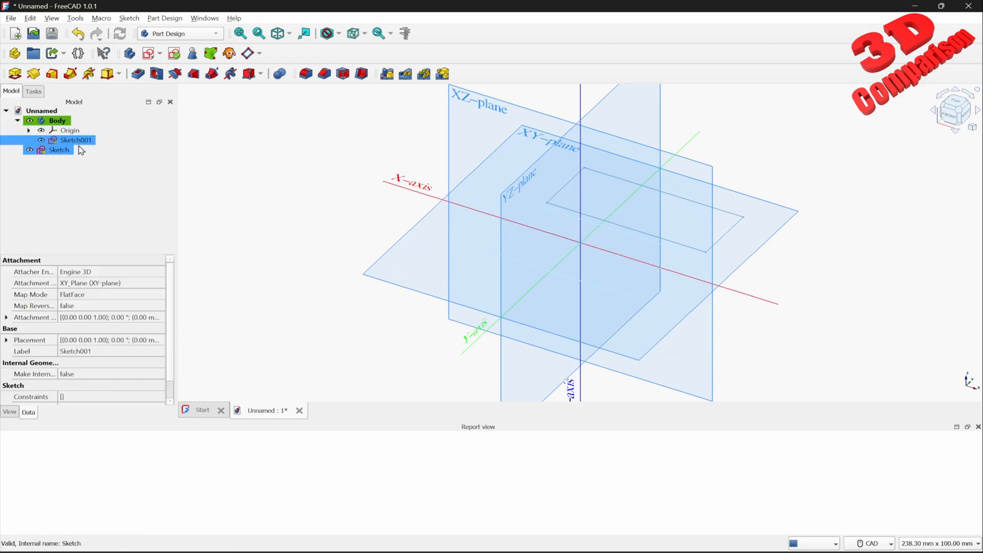
click(59, 149)
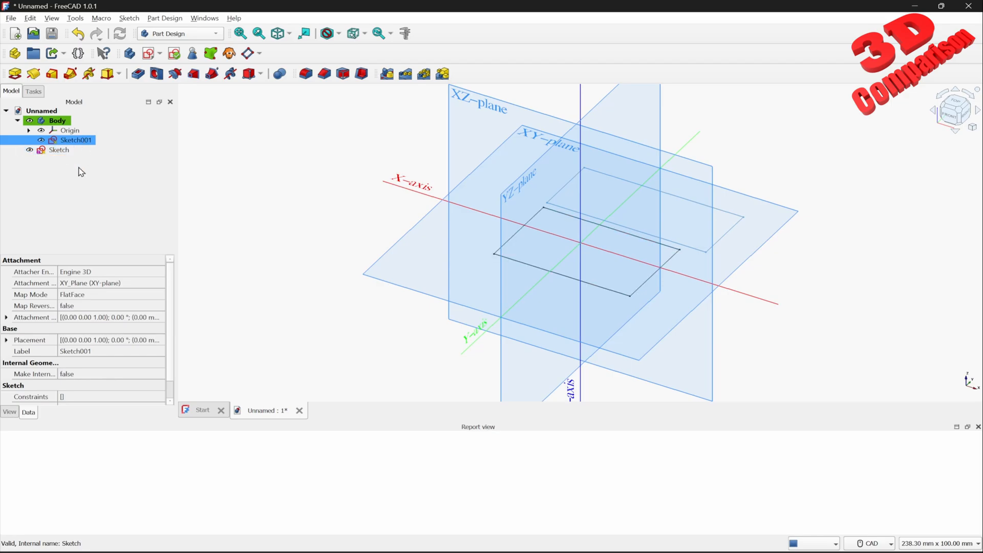
click(70, 130)
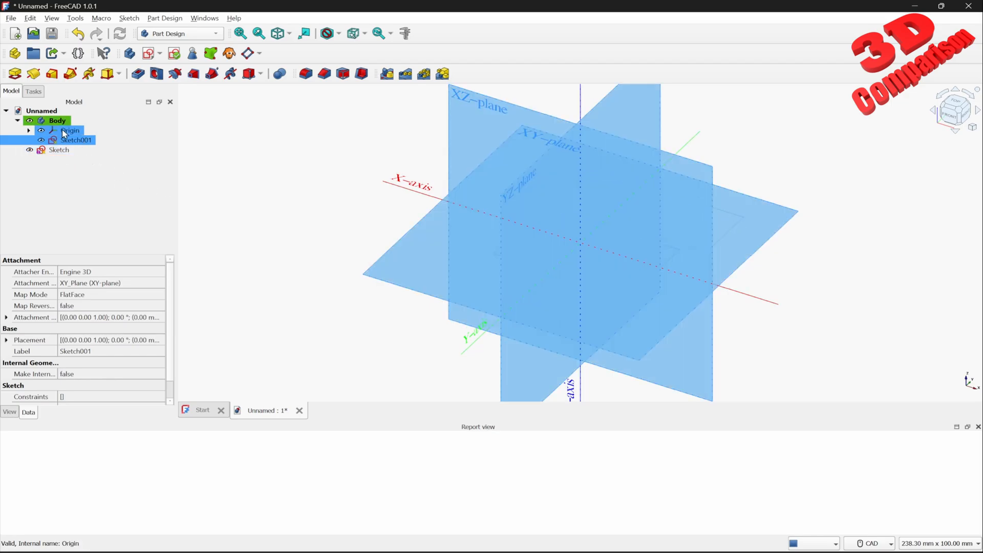
click(42, 111)
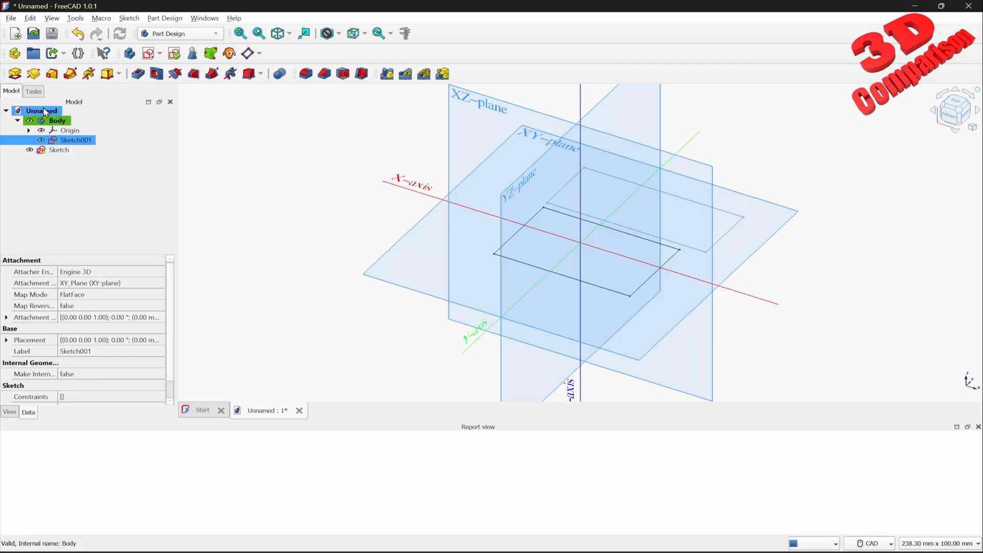
mouse_move(14, 73)
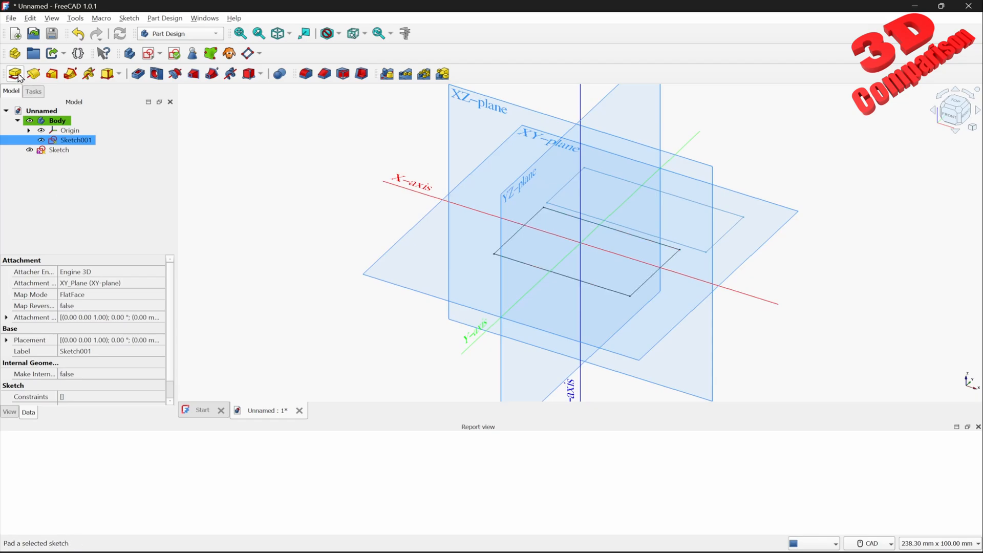
- Pad Sketch001 with the default 20 mm length
click(14, 73)
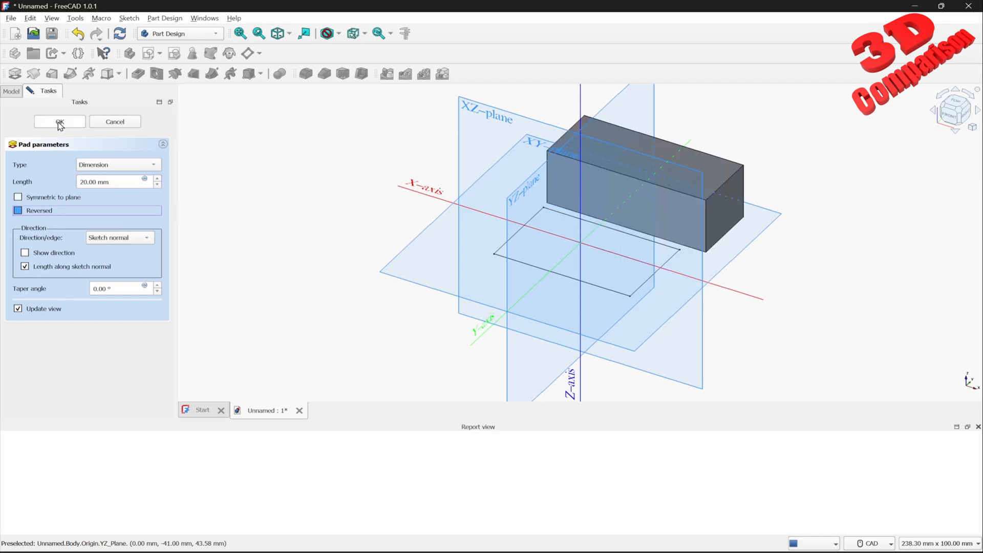
click(59, 122)
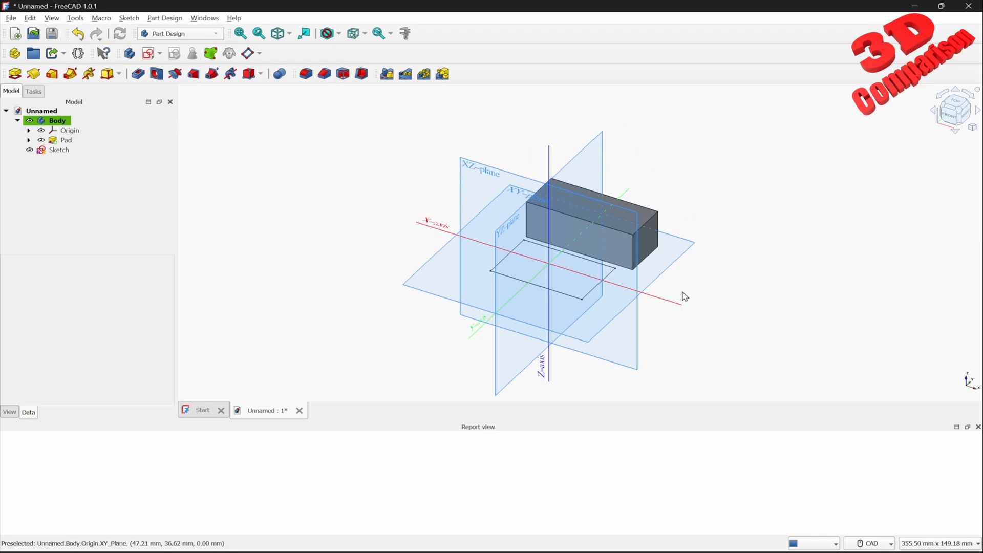
mouse_move(703, 297)
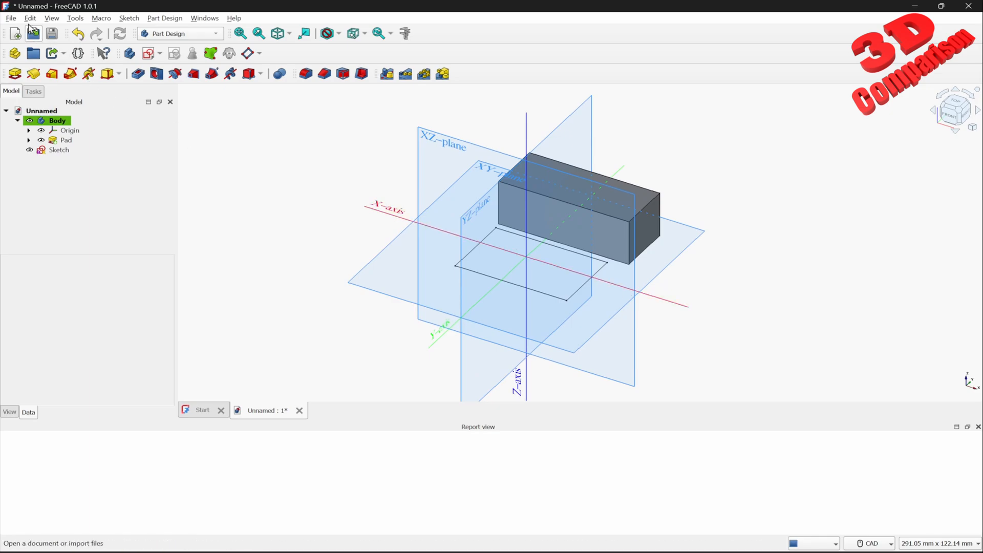
- Attempt File > Export with nothing selected, dismiss the No selection warning, select Body
click(11, 17)
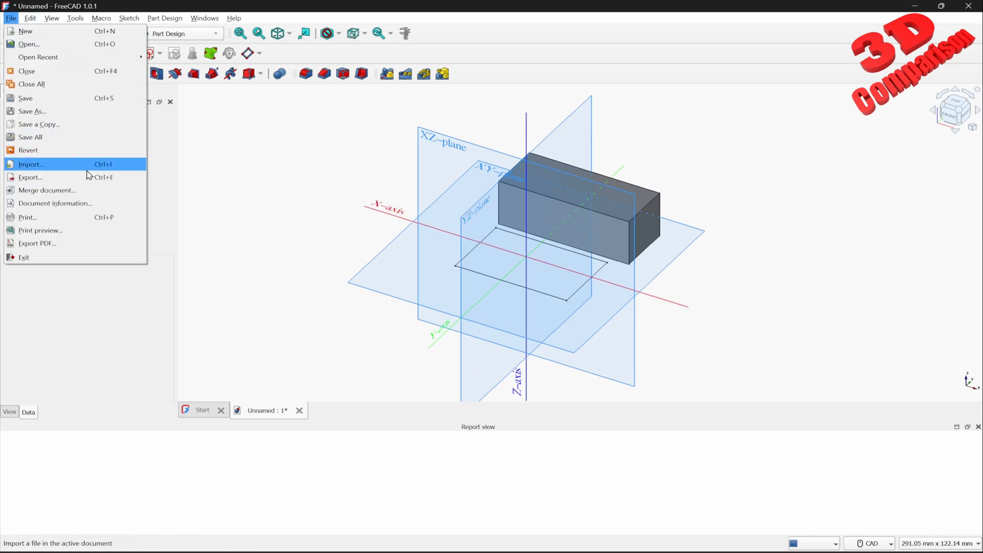
click(30, 176)
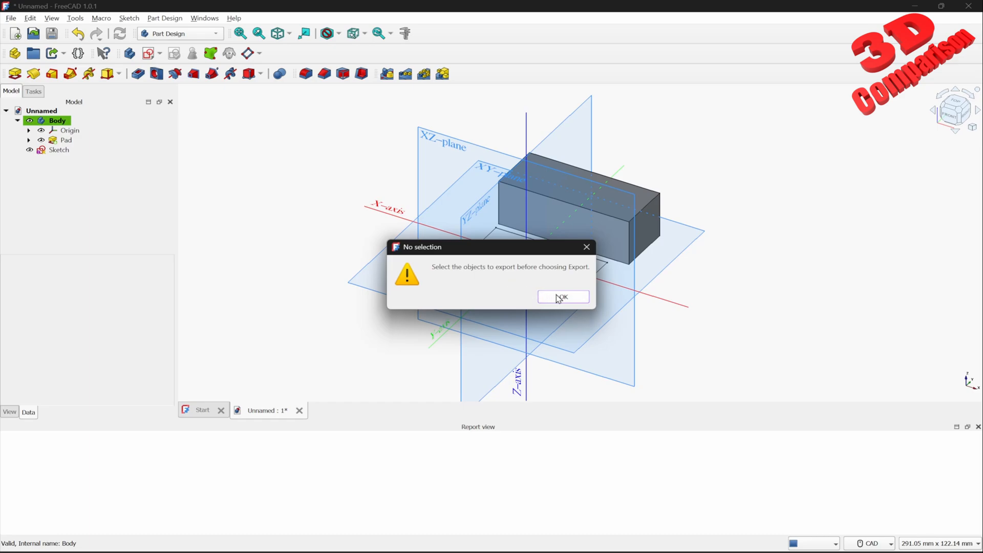
click(561, 296)
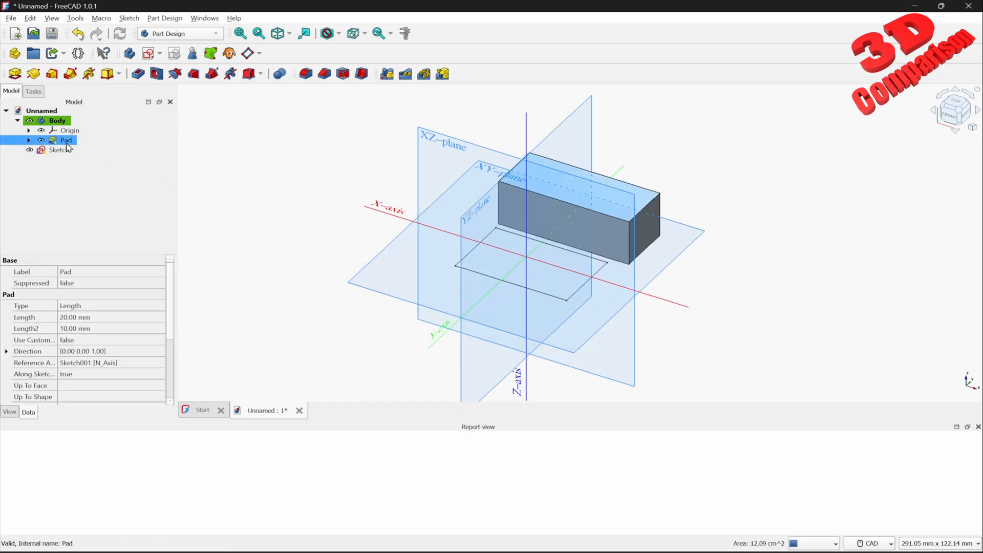
click(11, 17)
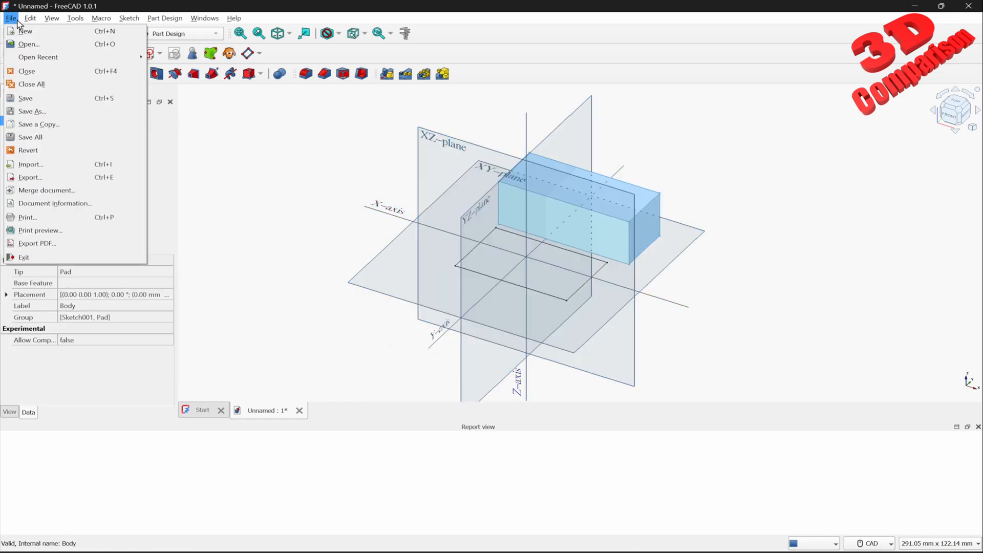
- Browse the Save as type format list for Unnamed-Body, then cancel the export
click(30, 177)
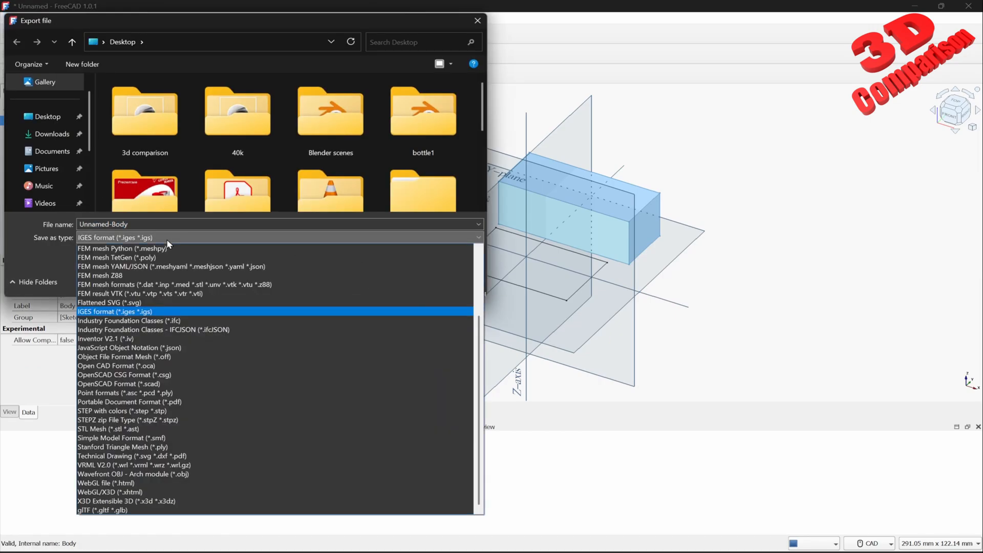
mouse_move(160, 245)
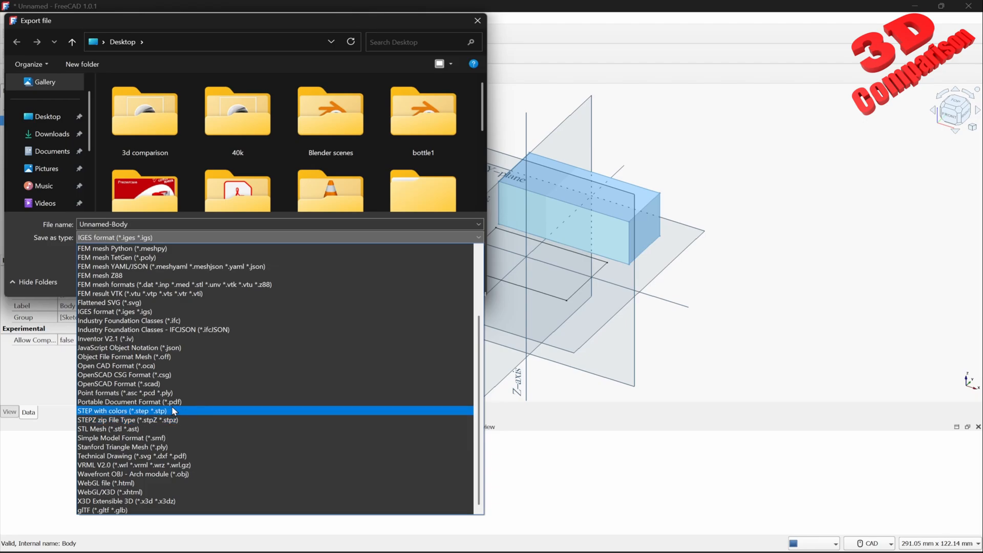
scroll(up, 3)
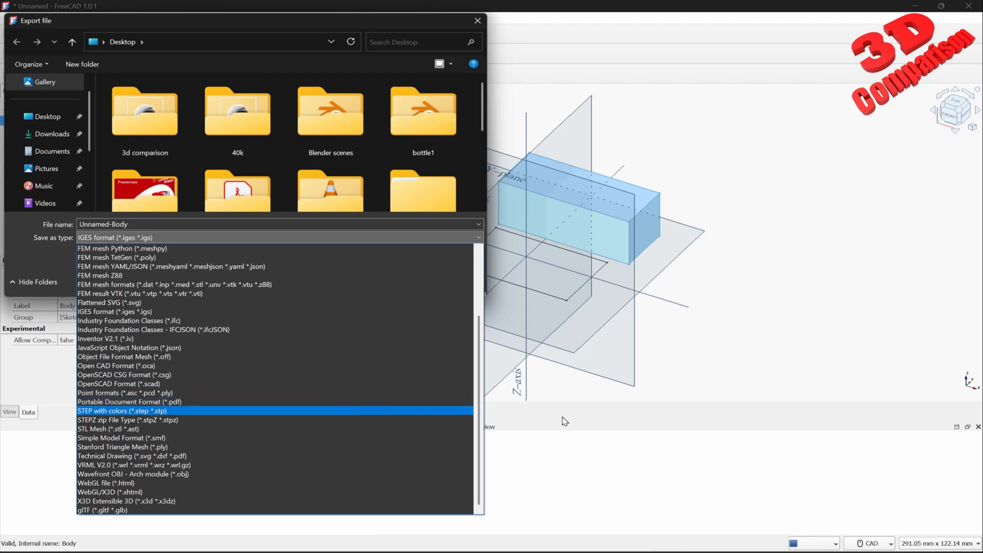
click(115, 311)
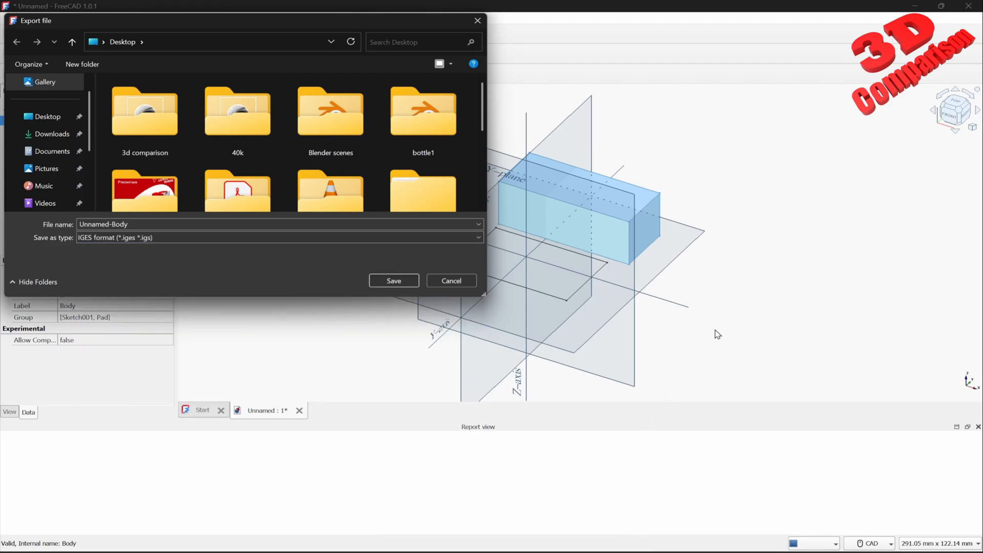
click(451, 280)
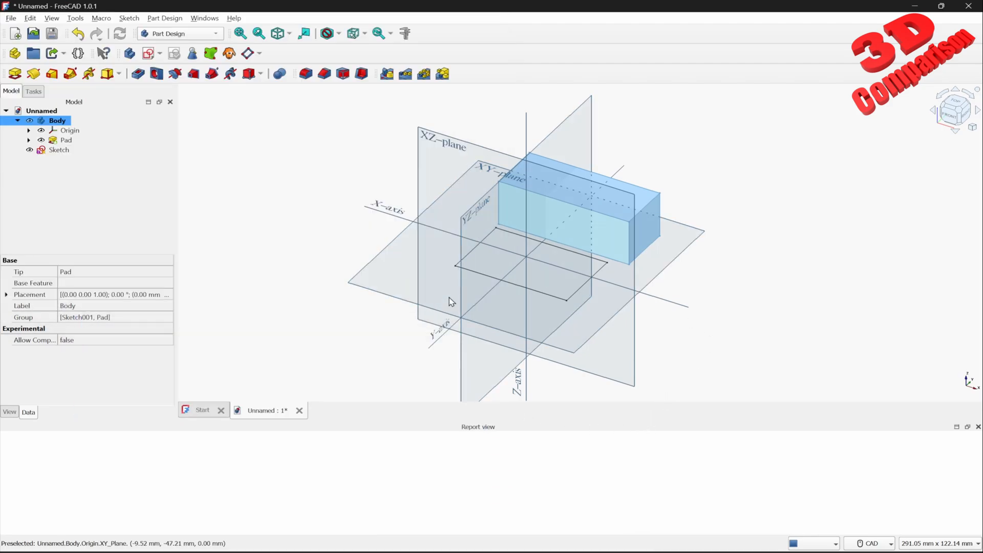